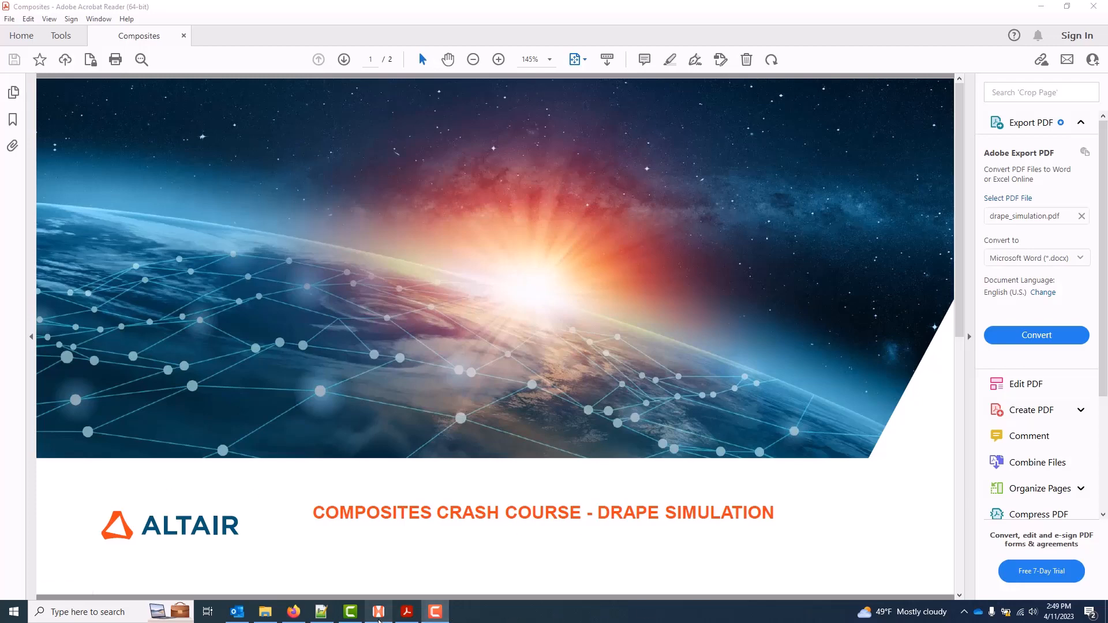
Switch from the Acrobat Reader course slides to the empty HyperWorks session
left_click(377, 612)
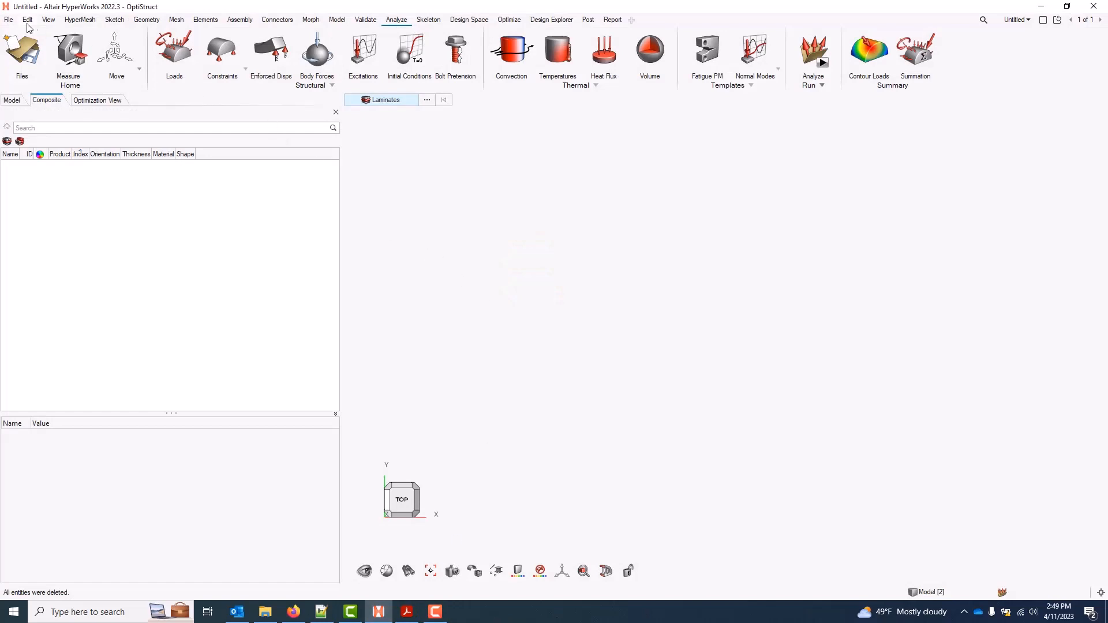
Load the hat_ply_based.hm HyperMesh model showing the curved hat-section part
left_click(8, 19)
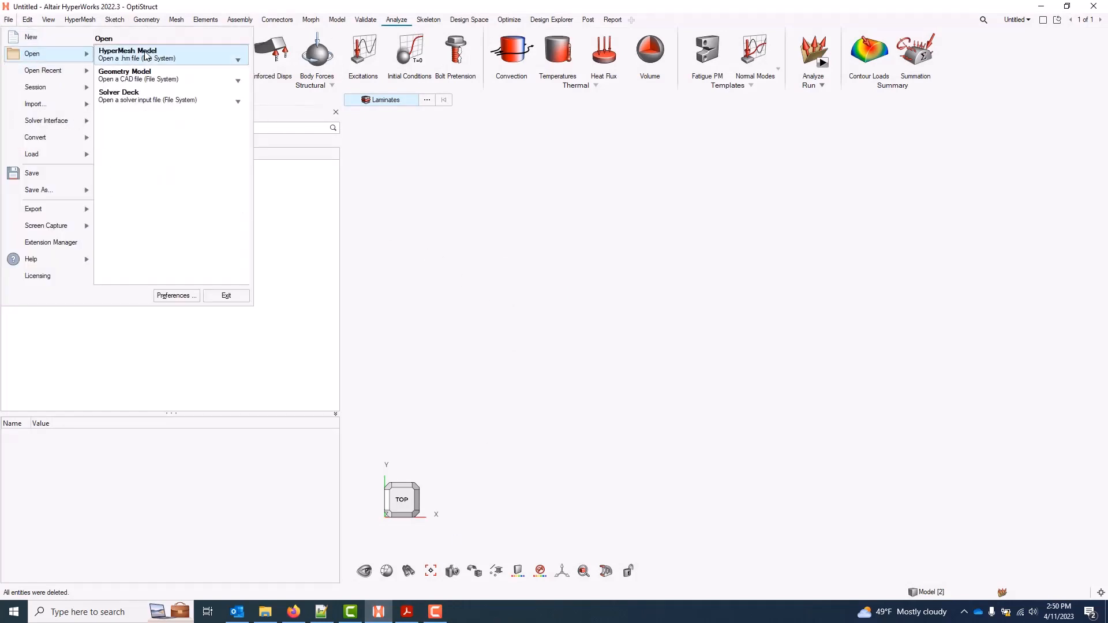
left_click(127, 54)
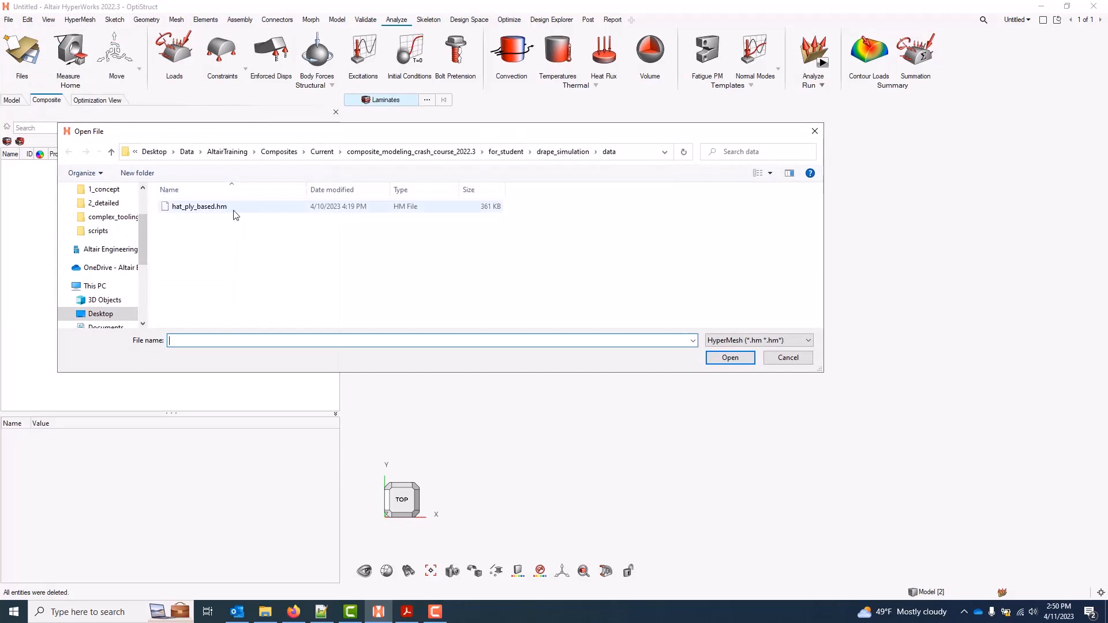
left_click(200, 206)
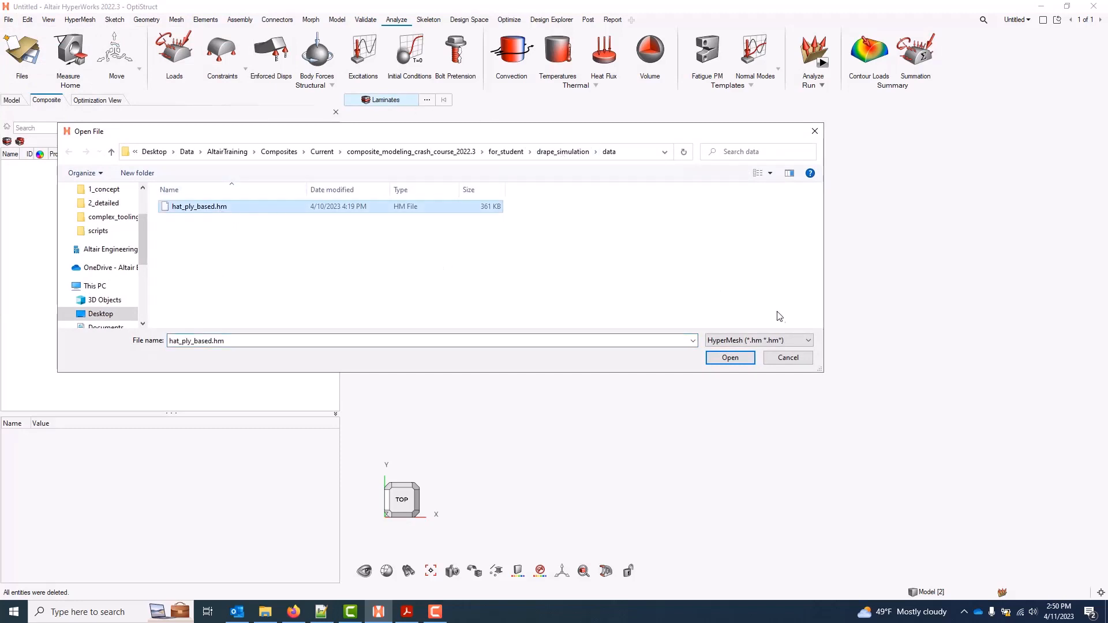
left_click(730, 358)
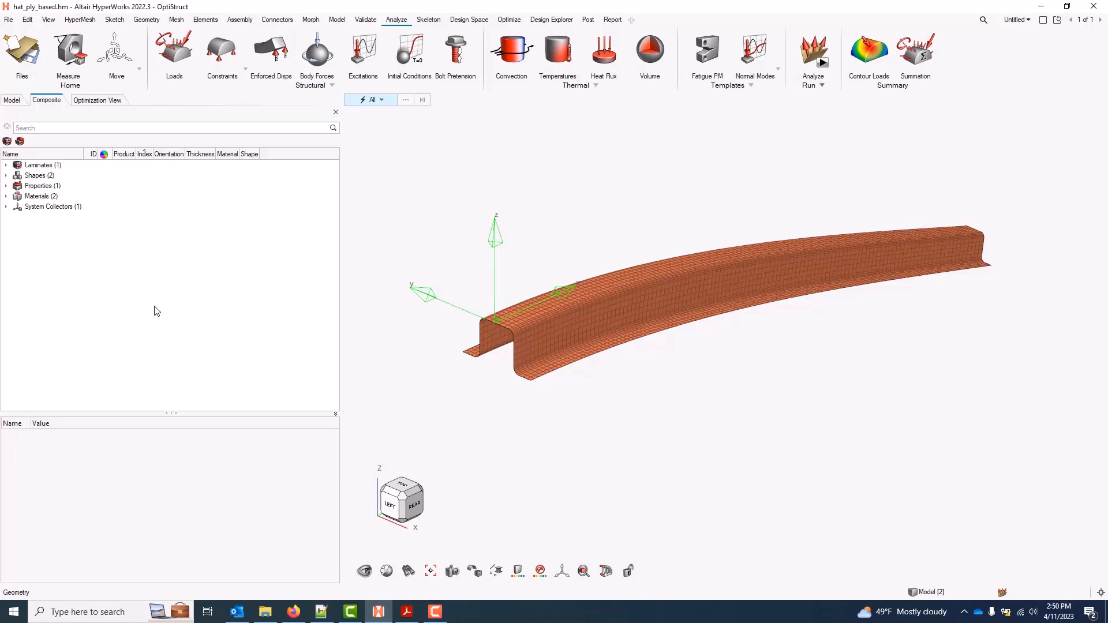
Expand the laminate into its eight plies, inspect fiberglass_2 and check drape actions for the carbon plies
left_click(37, 196)
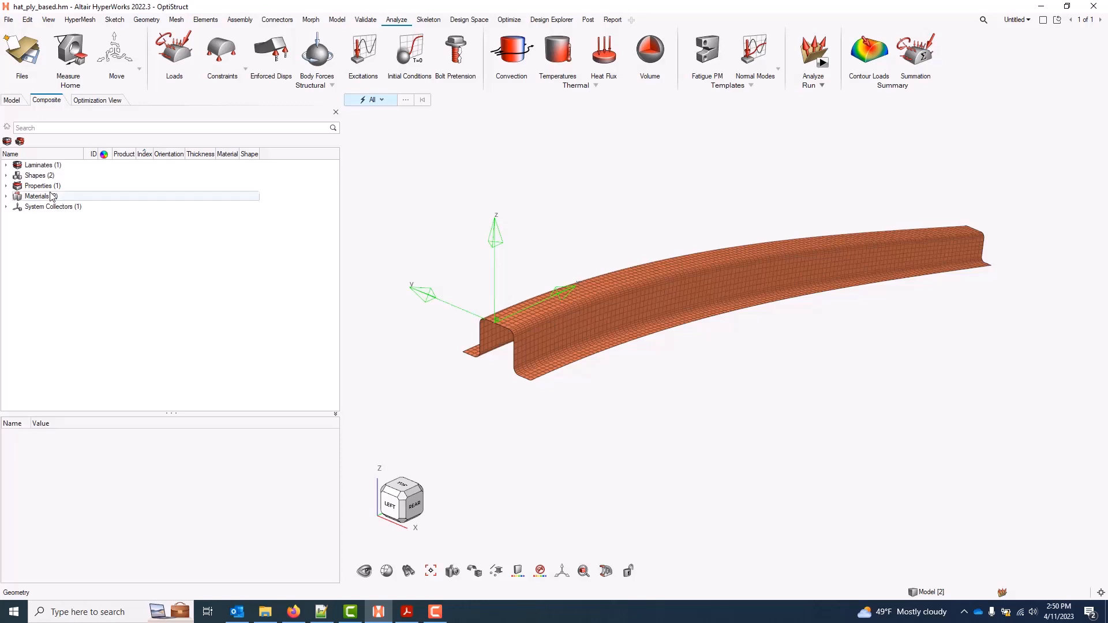
left_click(7, 165)
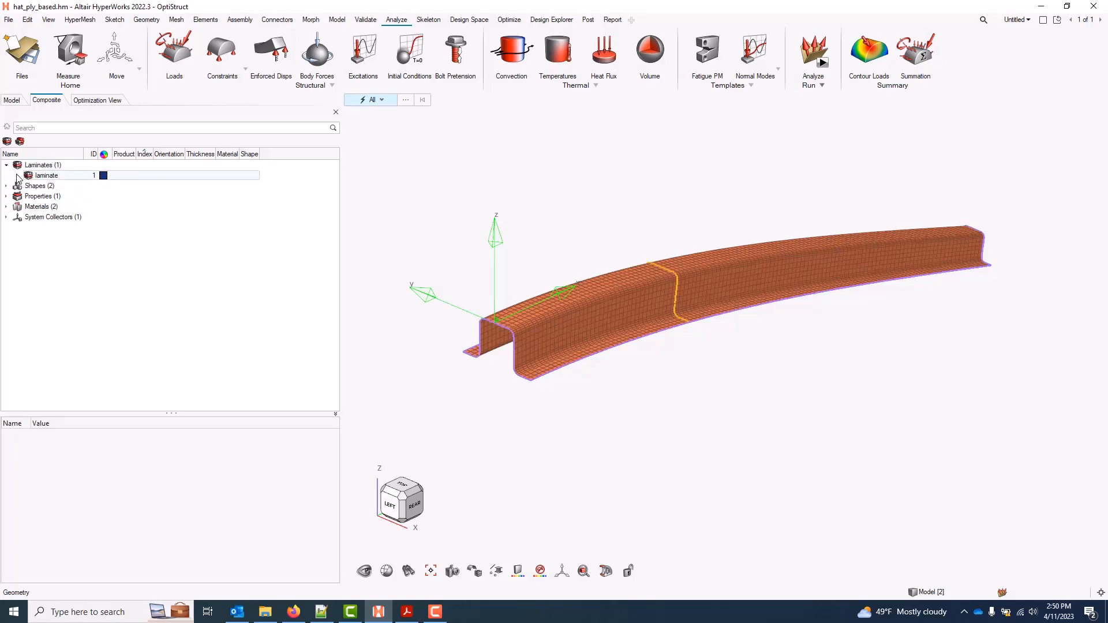
left_click(17, 175)
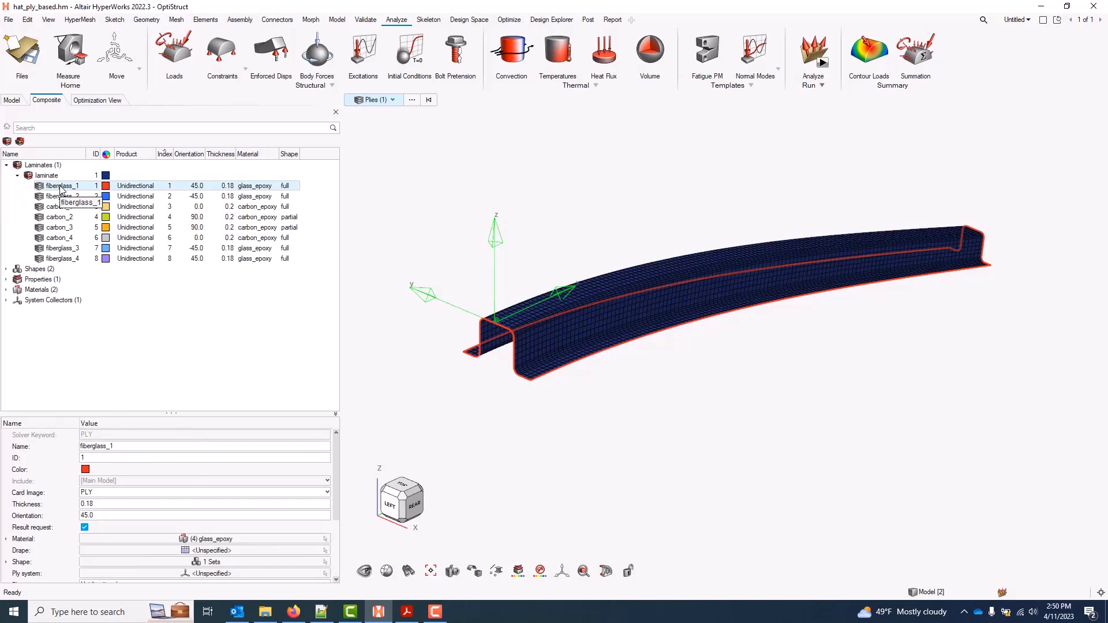
left_click(64, 196)
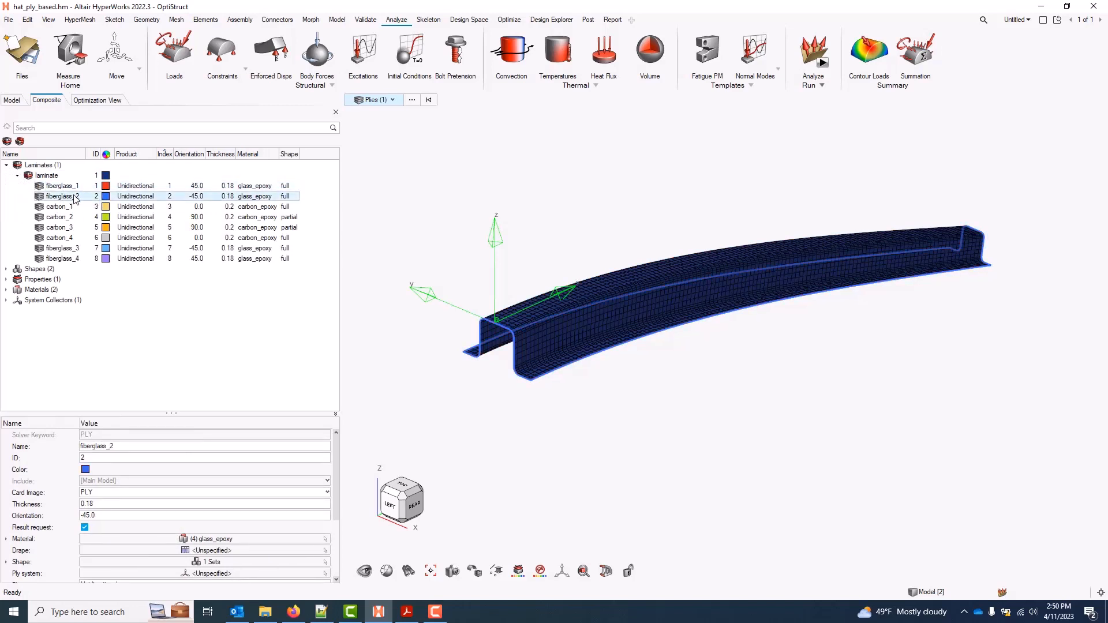
right_click(63, 197)
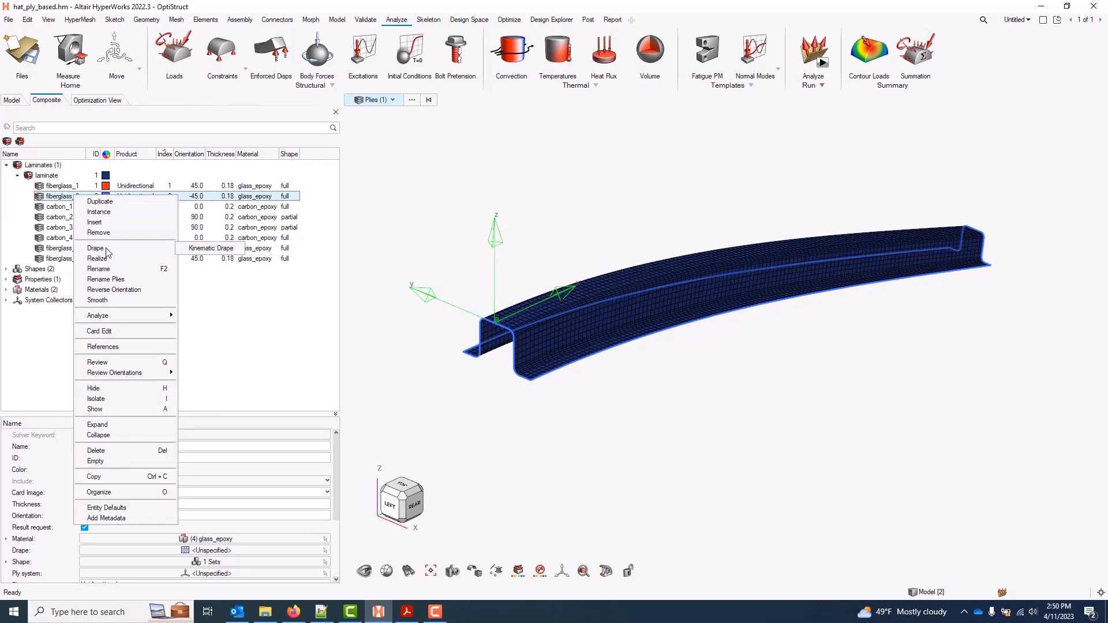
mouse_move(212, 248)
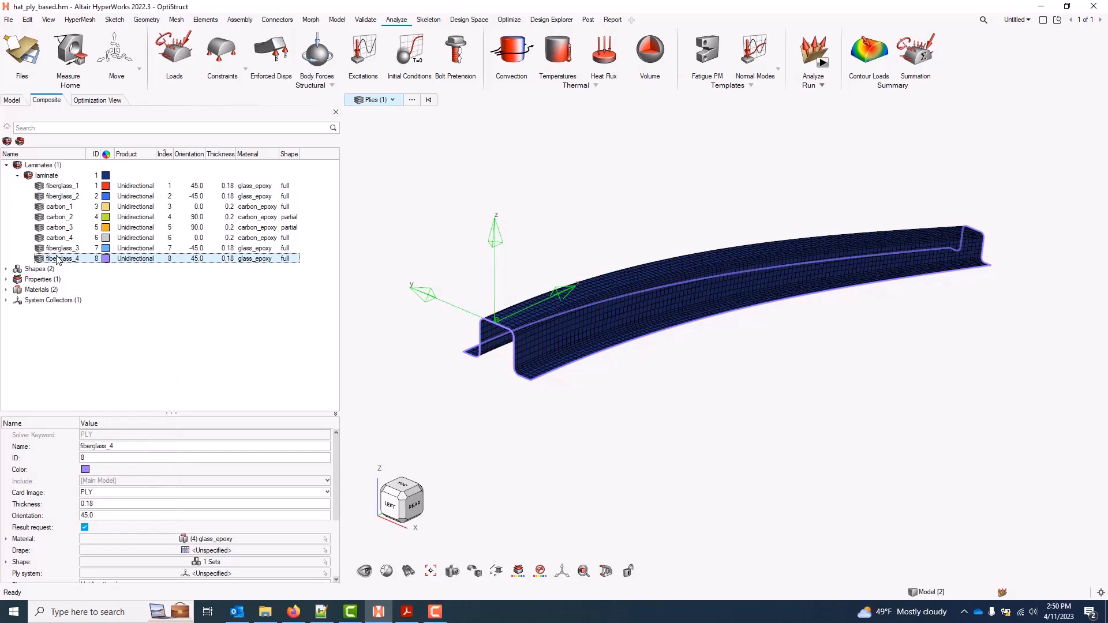
right_click(58, 258)
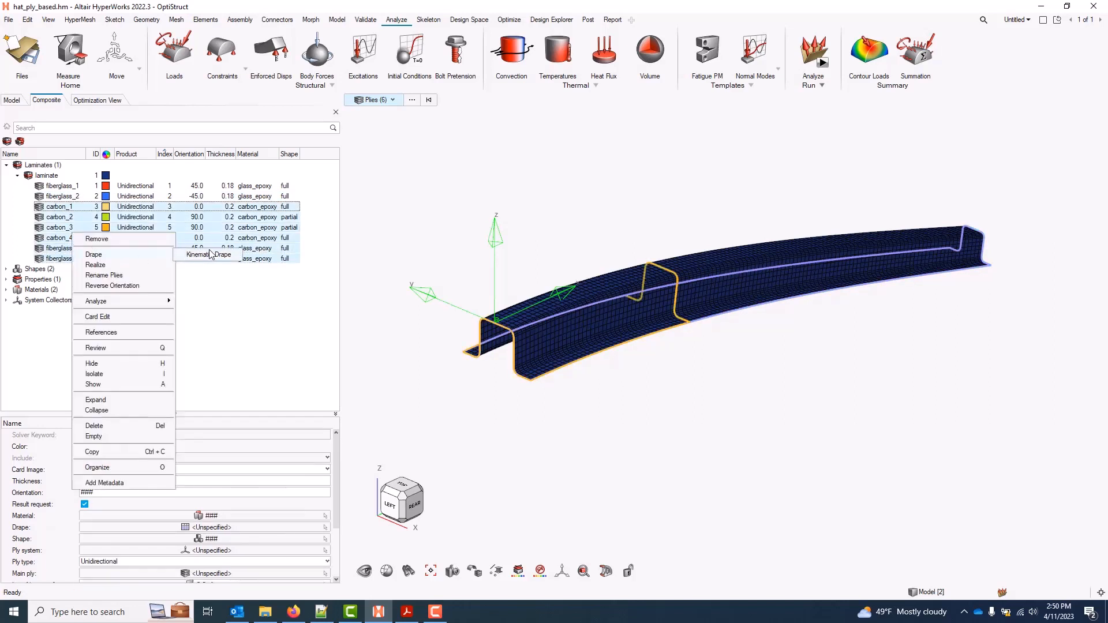
mouse_move(237, 260)
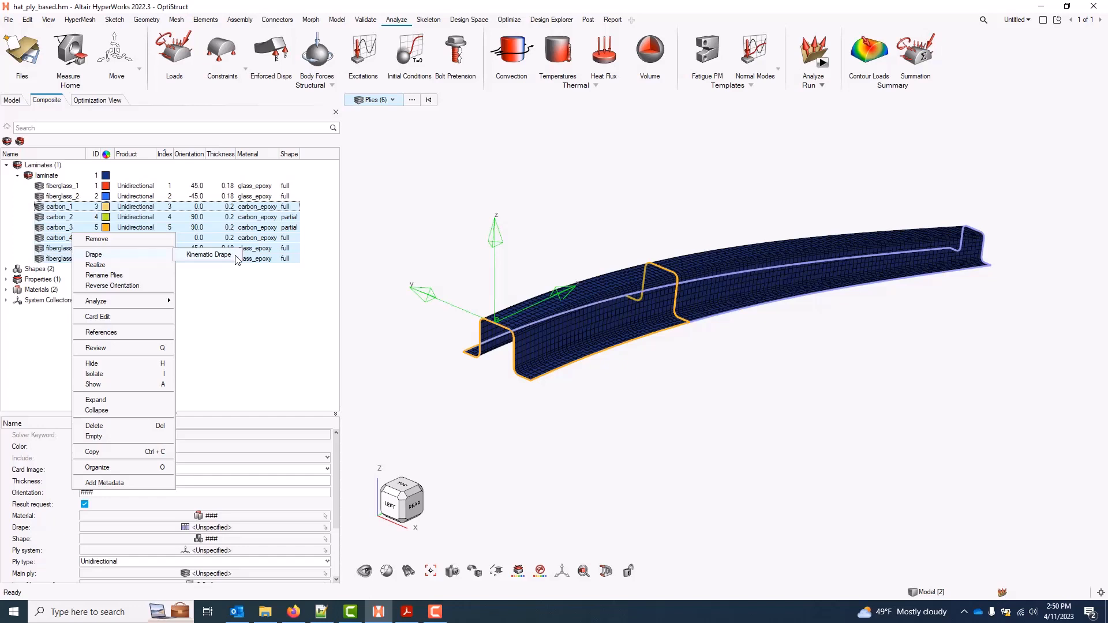
mouse_move(67, 188)
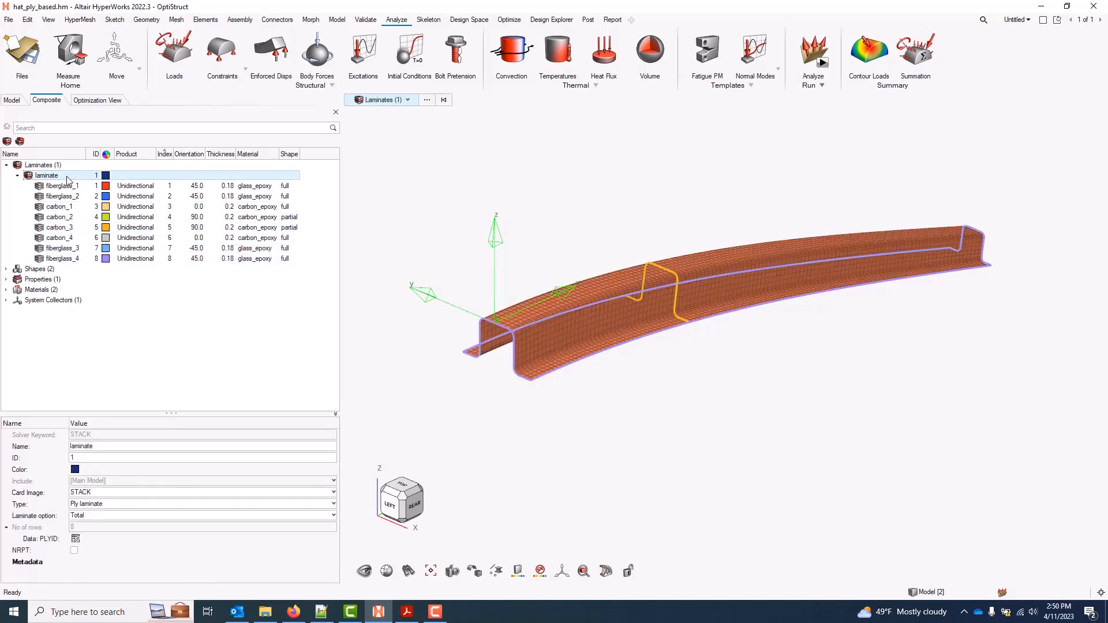
Start a kinematic drape of the whole laminate with seed node 4225 near the front end
right_click(46, 176)
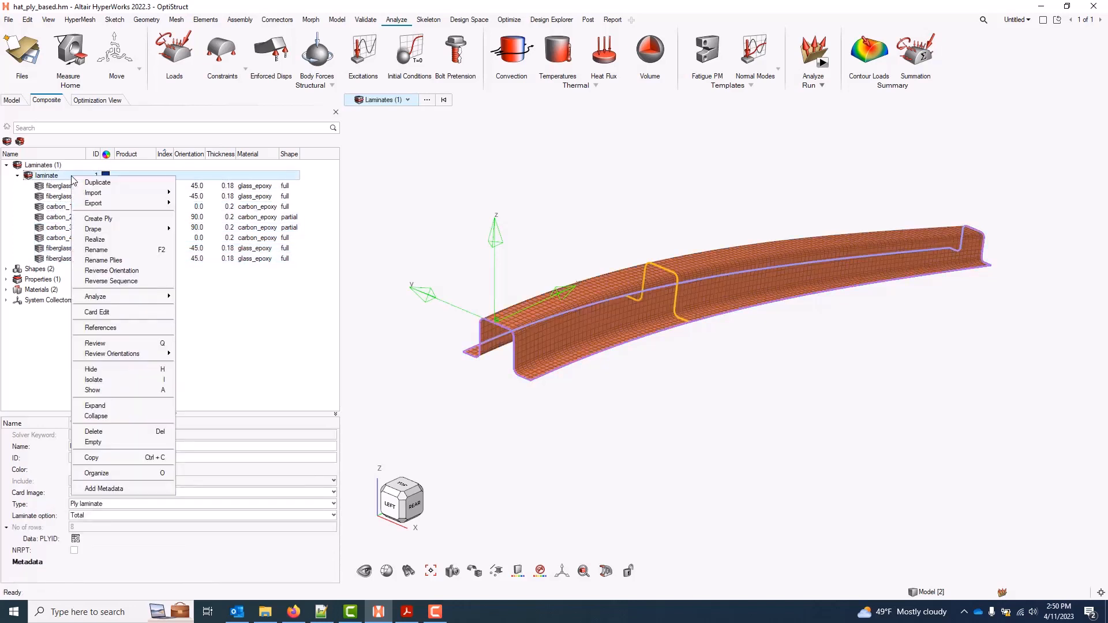
mouse_move(92, 228)
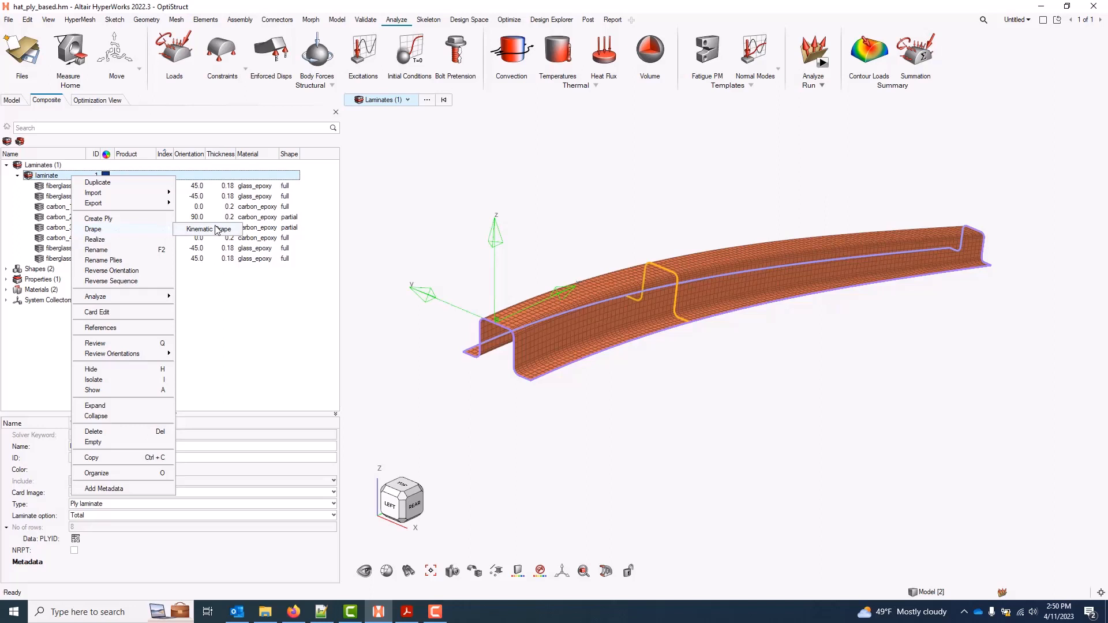
left_click(199, 229)
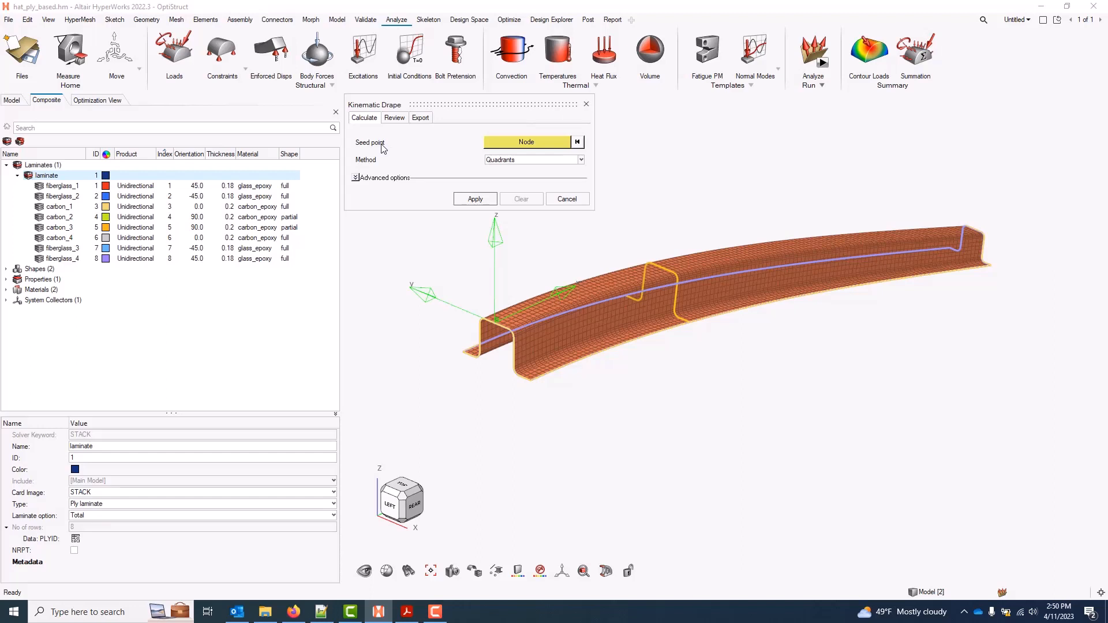
left_click(526, 142)
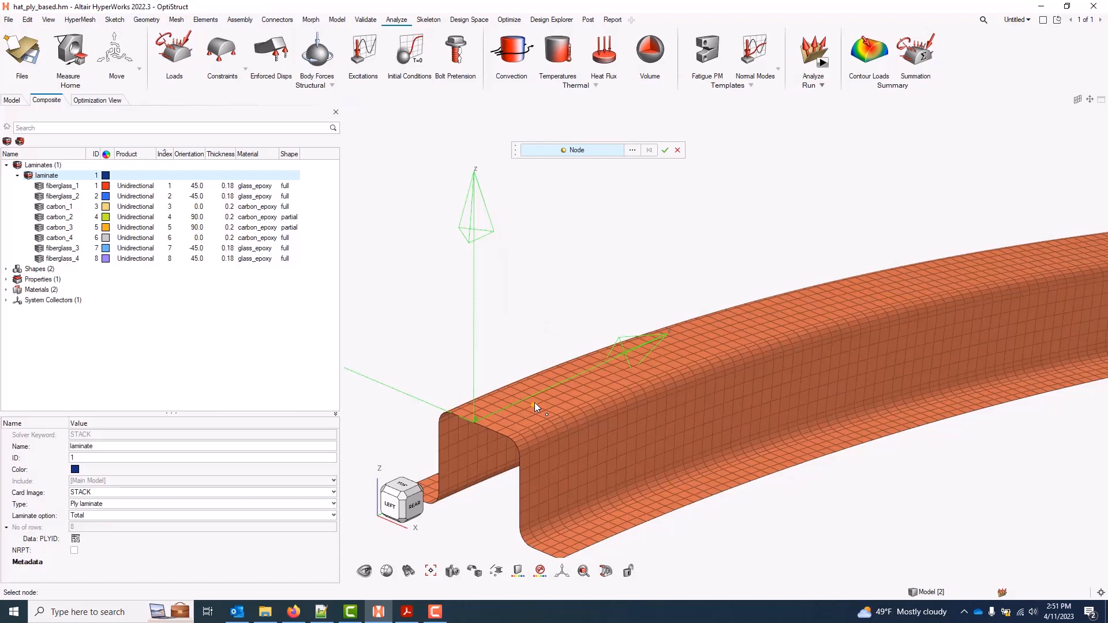
left_click(532, 407)
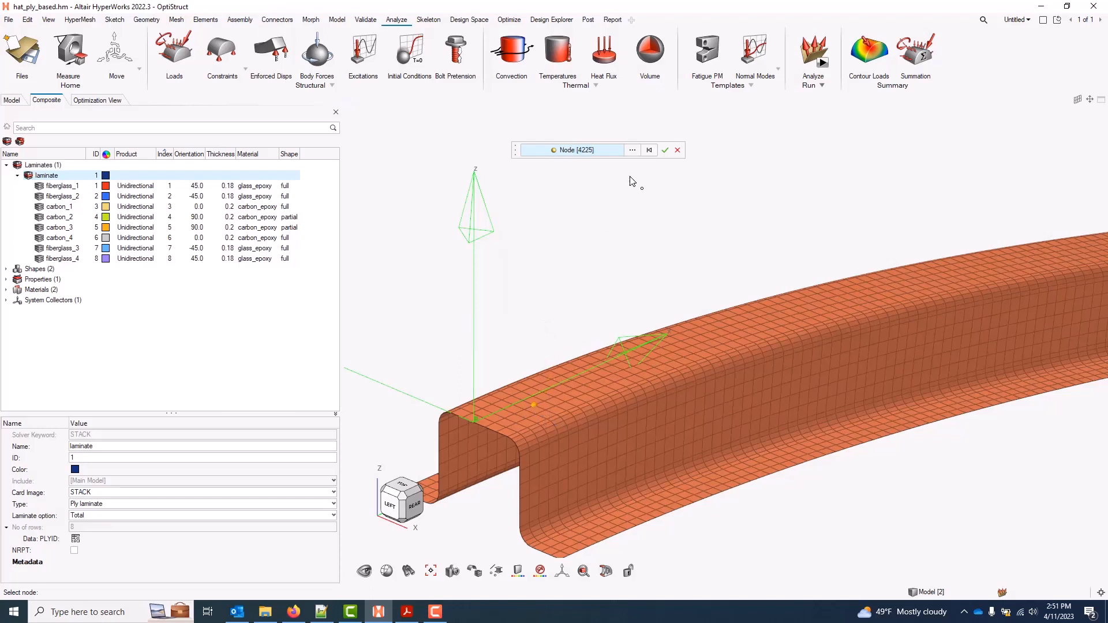
left_click(665, 150)
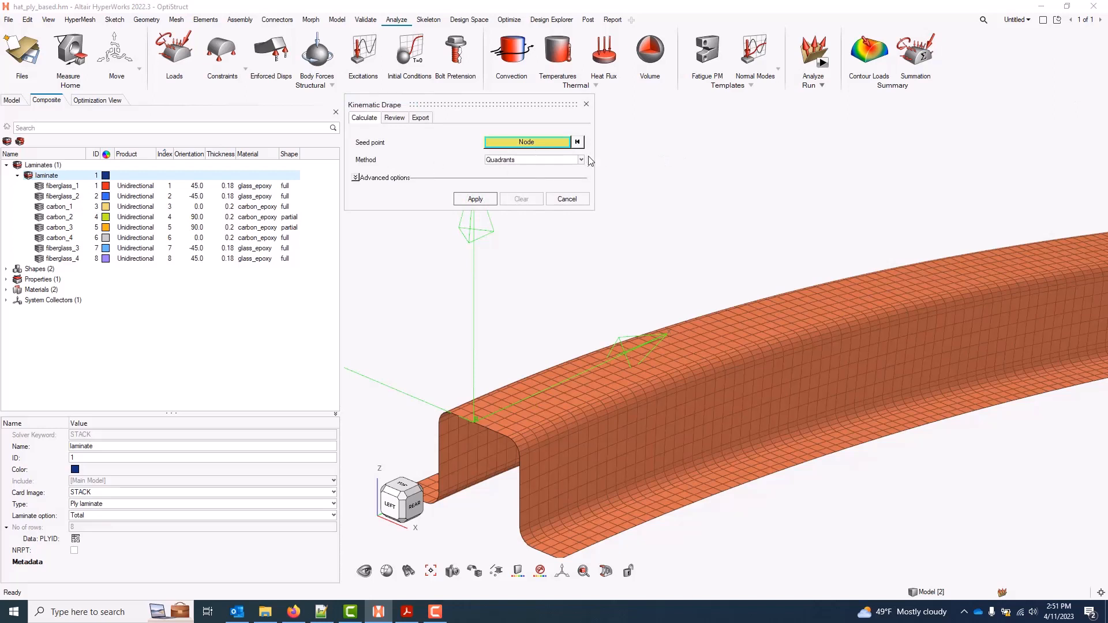
Switch the drape propagation method from Quadrants to Linear
left_click(579, 160)
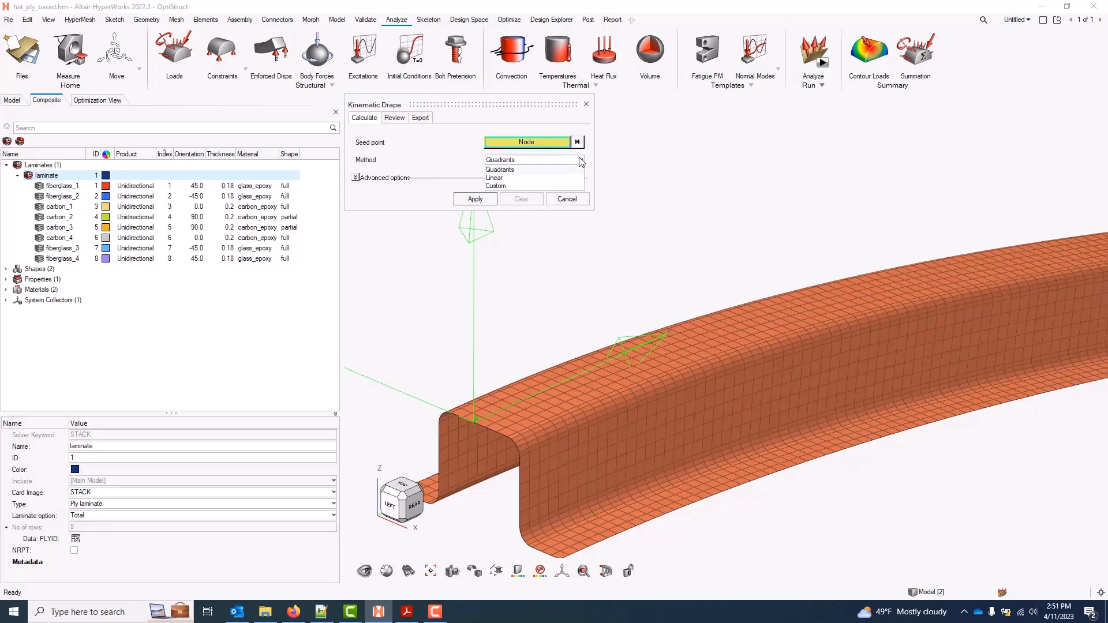
mouse_move(561, 173)
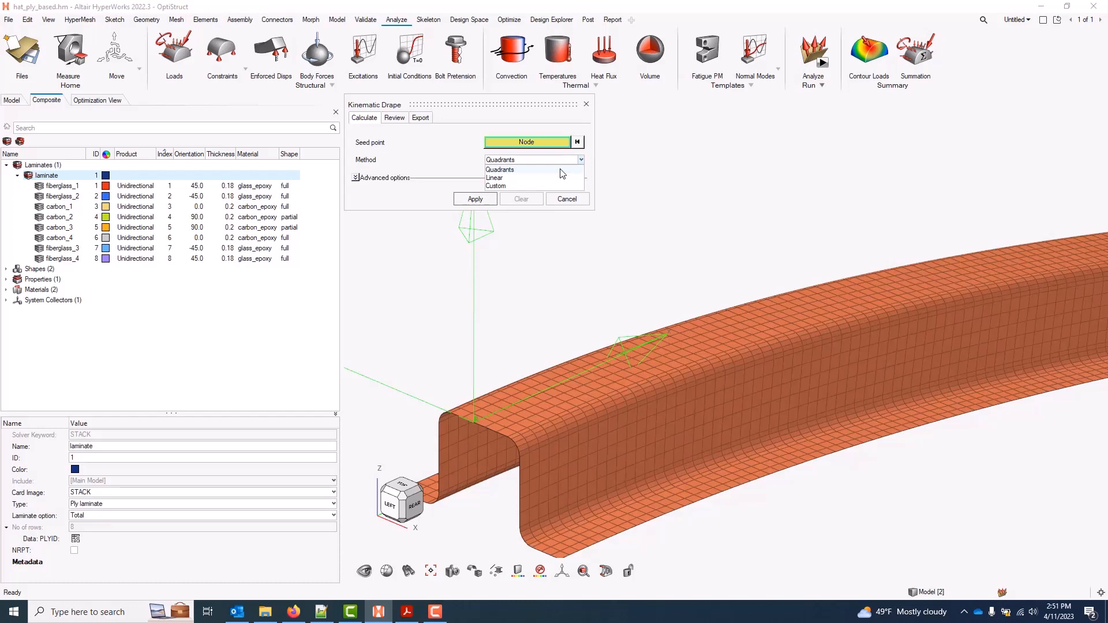
mouse_move(504, 419)
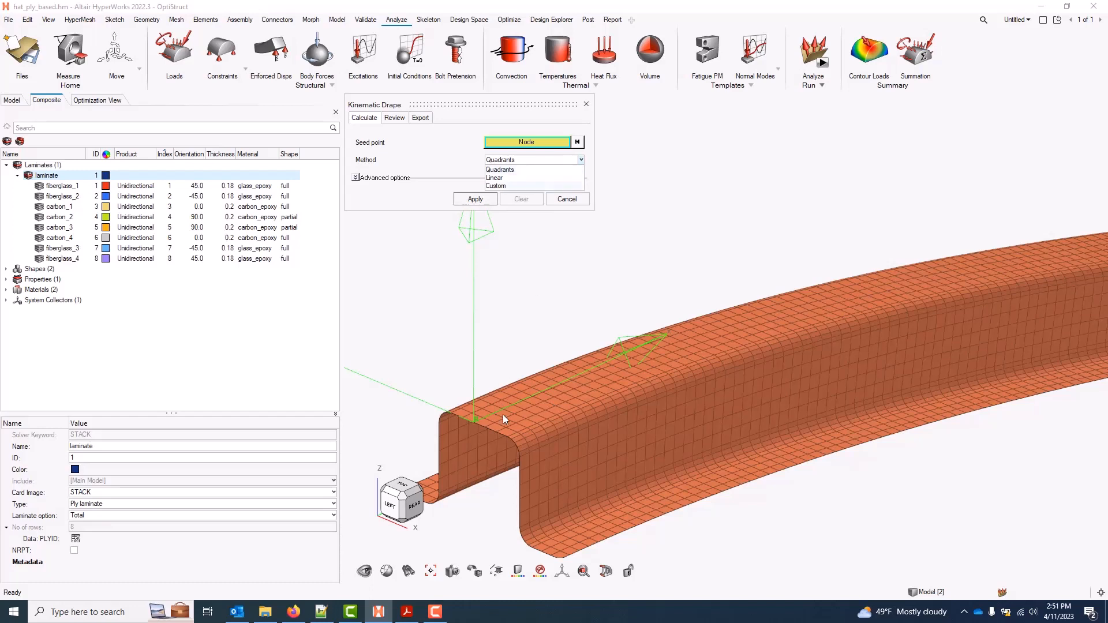
mouse_move(529, 407)
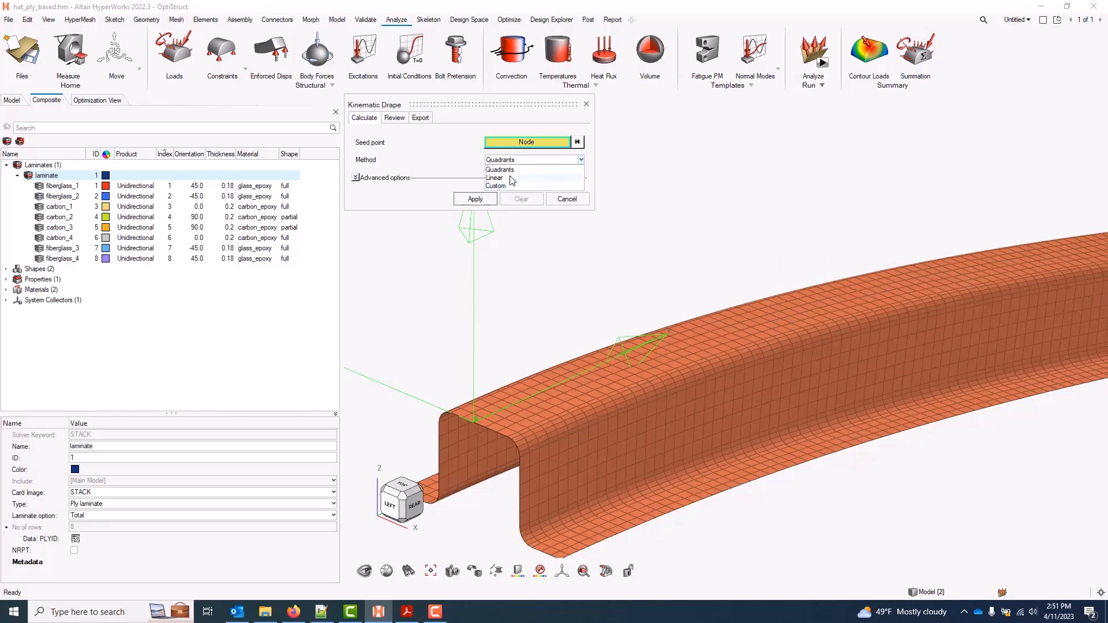
left_click(495, 178)
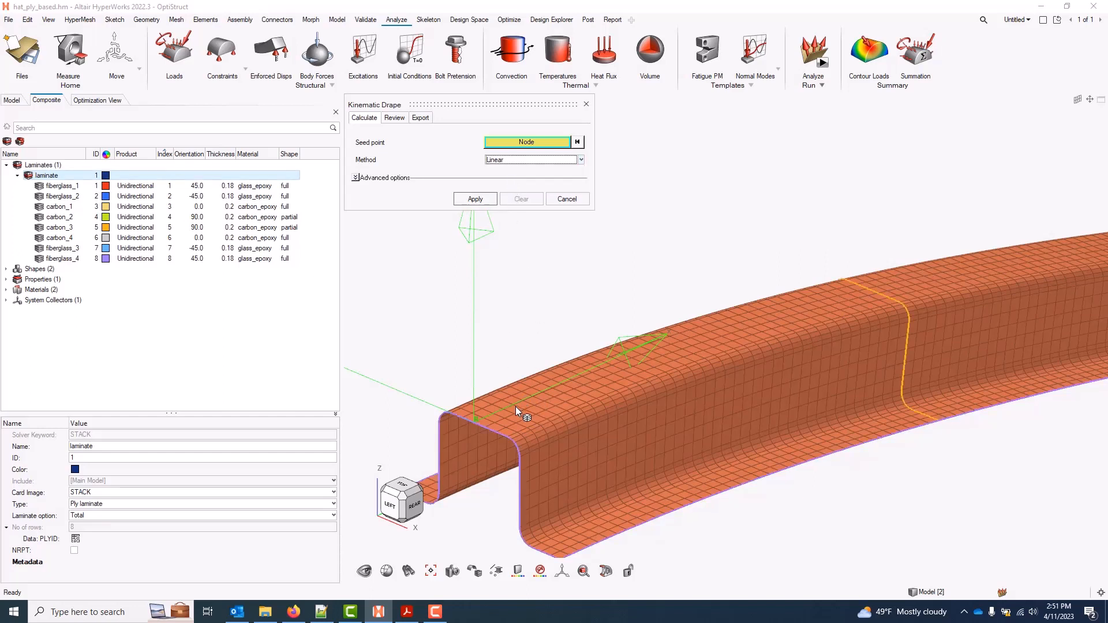
mouse_move(522, 408)
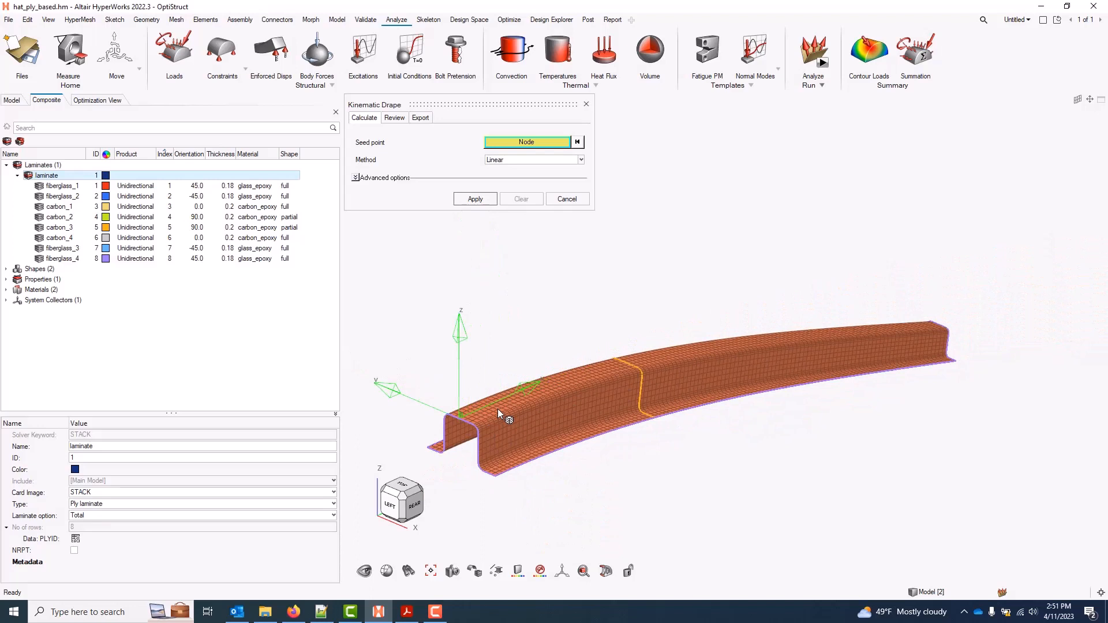
mouse_move(932, 337)
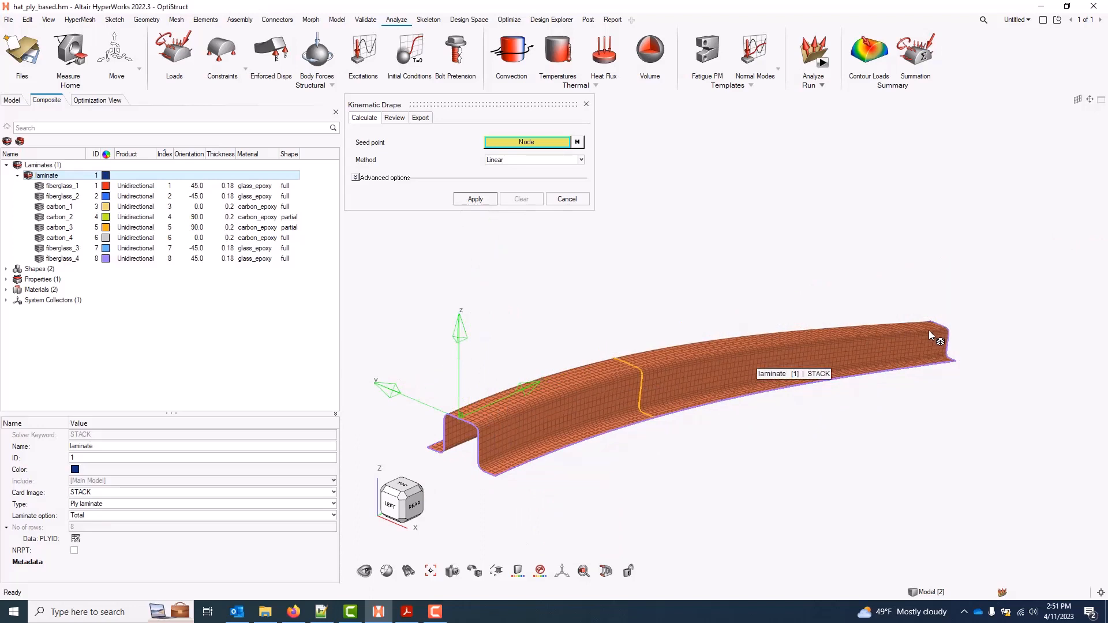
mouse_move(487, 420)
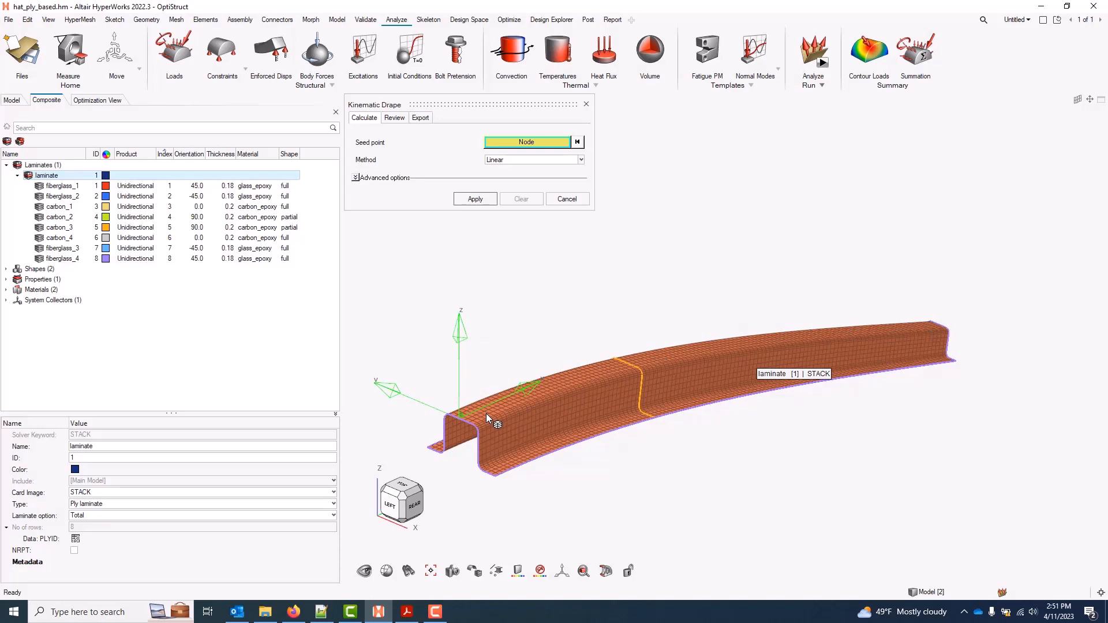
mouse_move(477, 416)
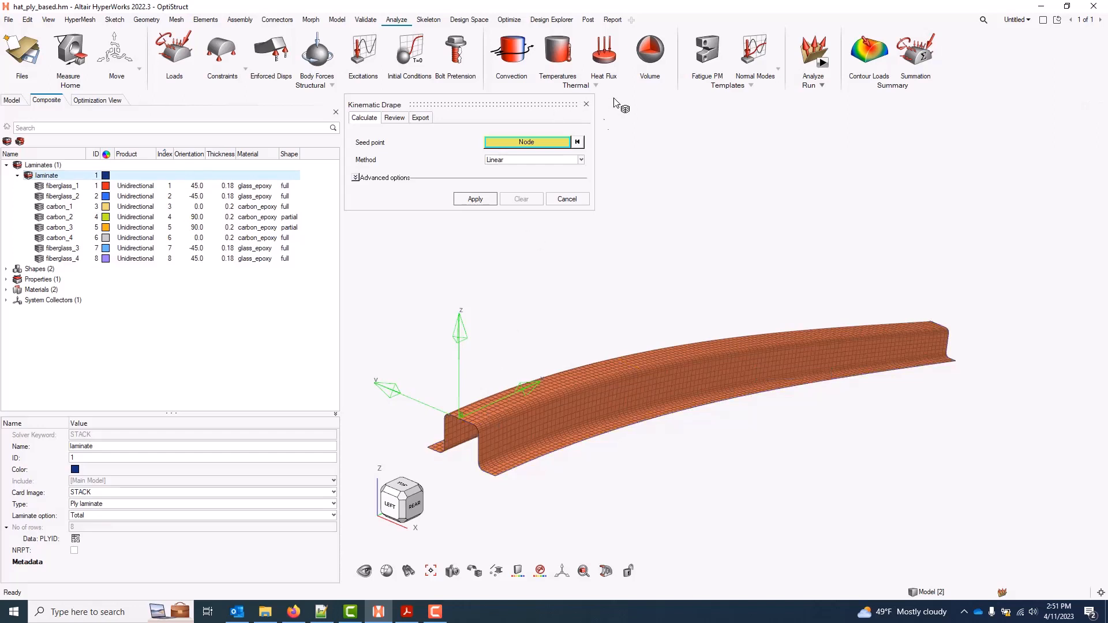
left_click(579, 160)
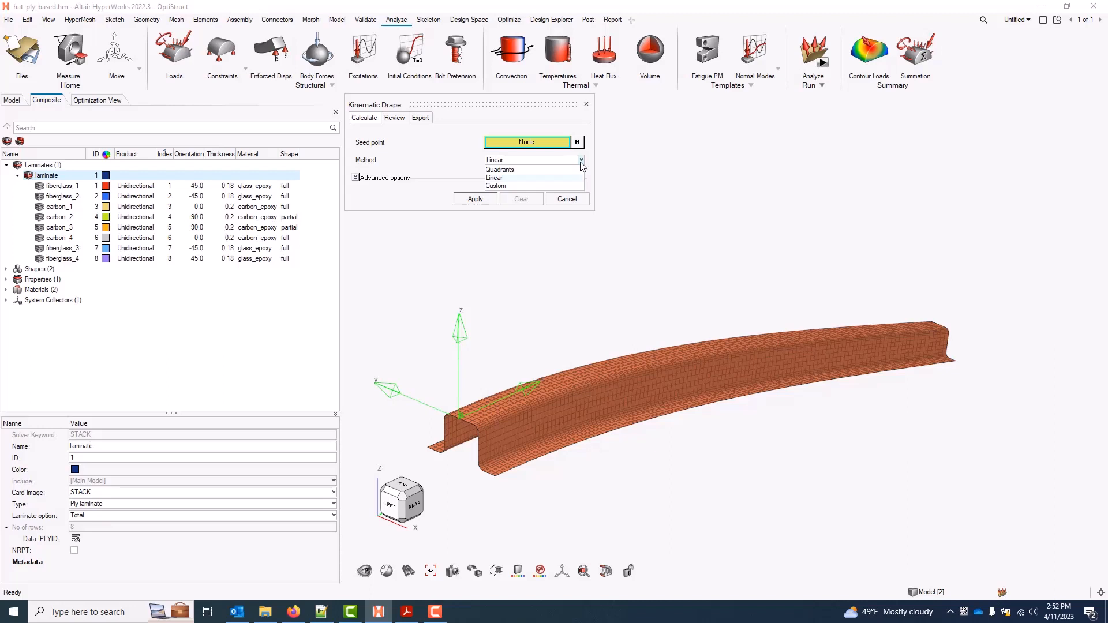
mouse_move(566, 181)
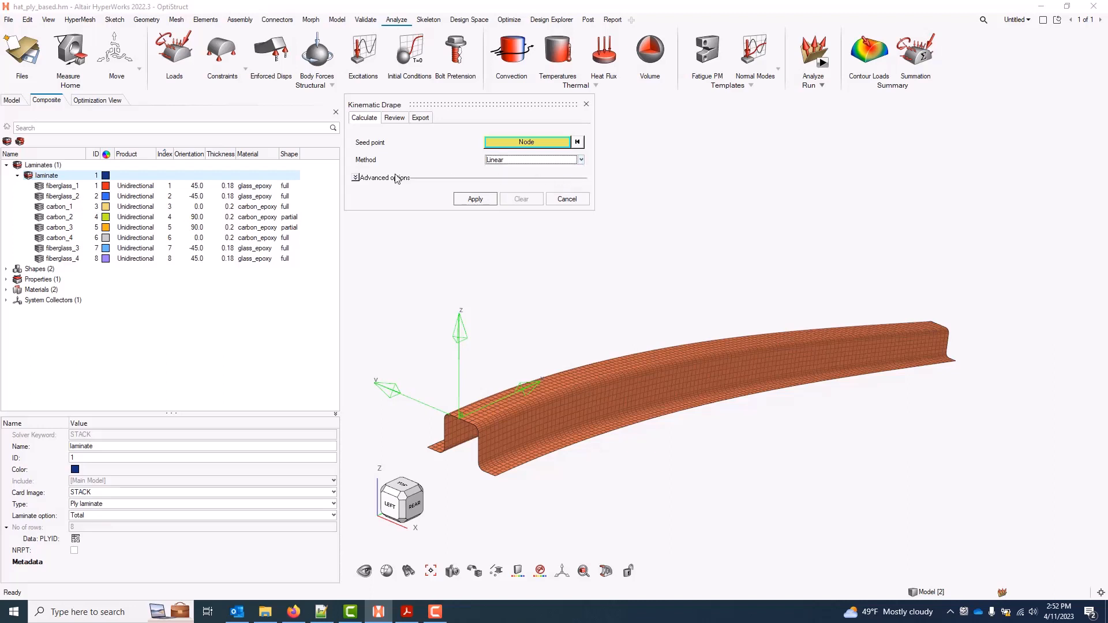
Reveal the advanced drape options, keeping max shear 55, Auto element size and relaxation angle 3
left_click(354, 178)
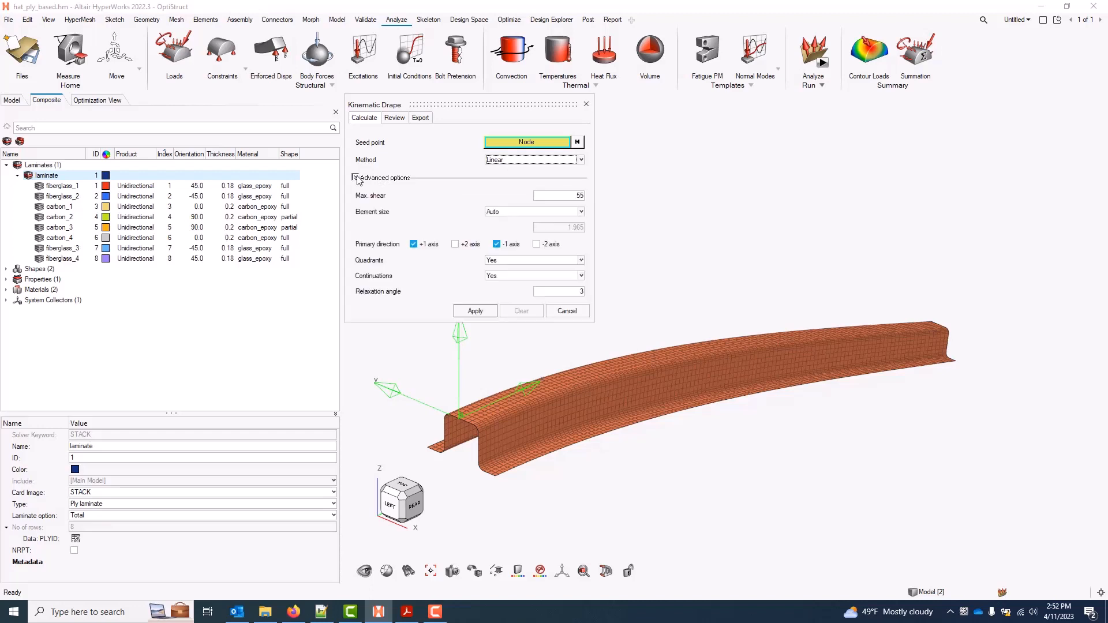
mouse_move(408, 197)
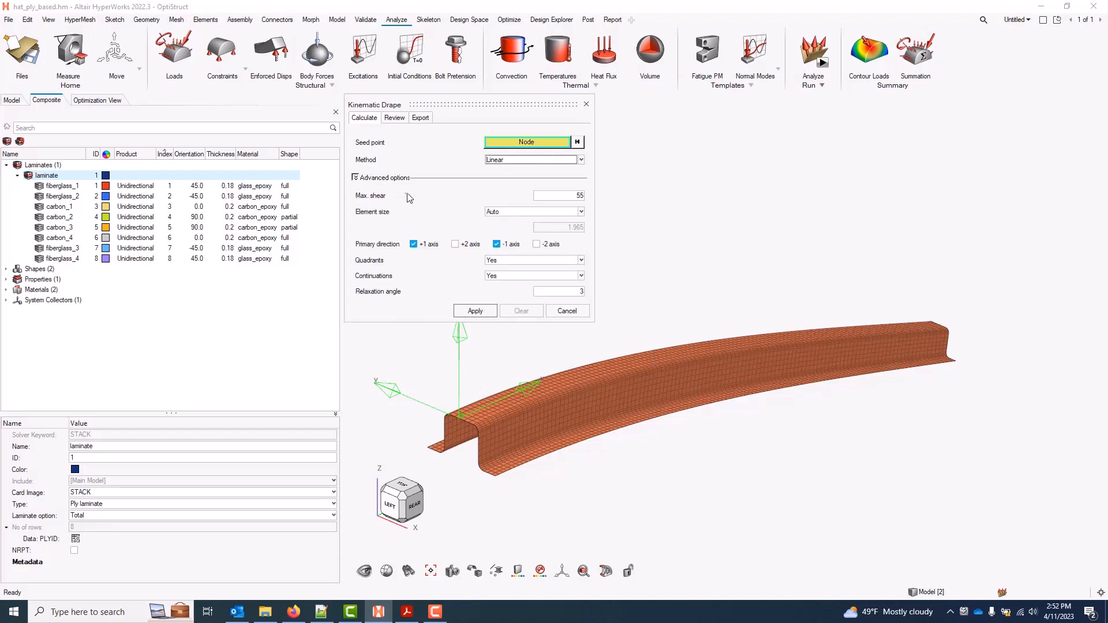
mouse_move(411, 214)
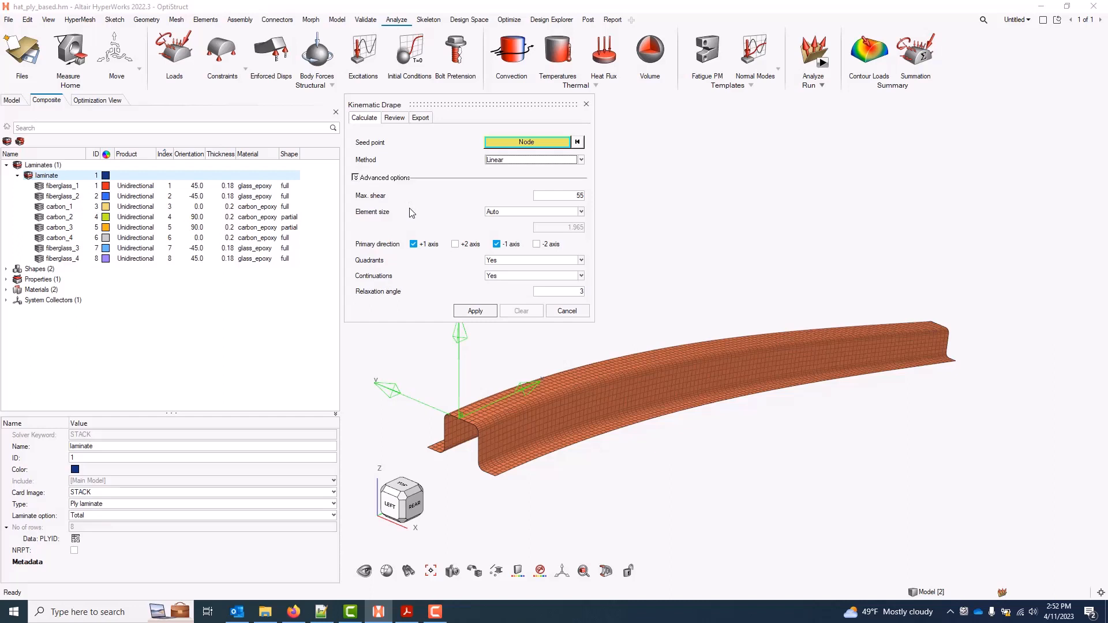
mouse_move(394, 249)
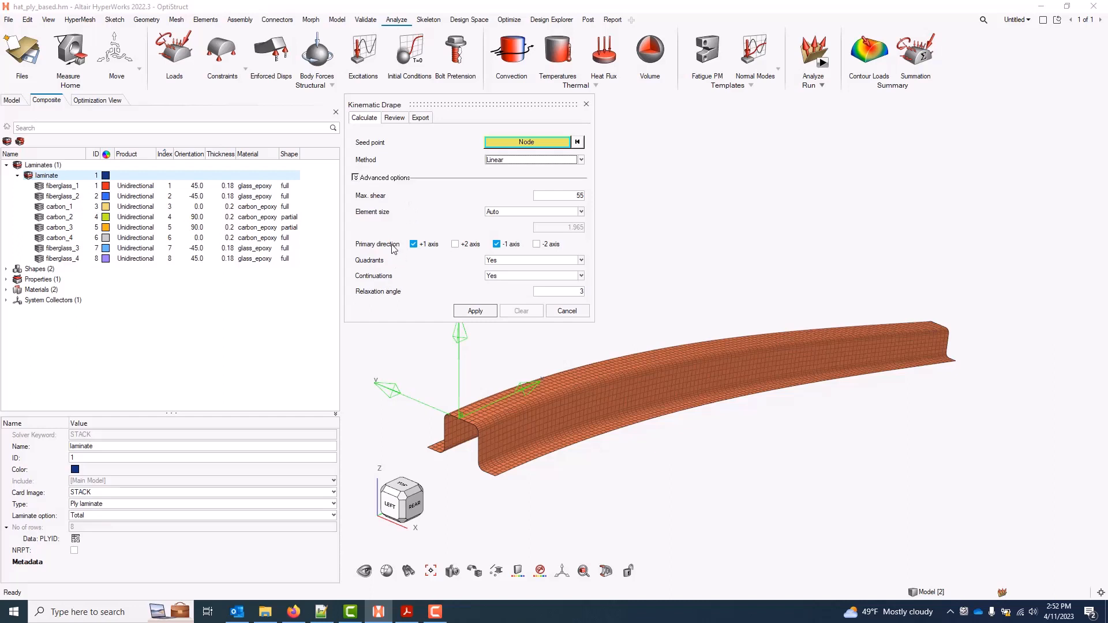
mouse_move(418, 212)
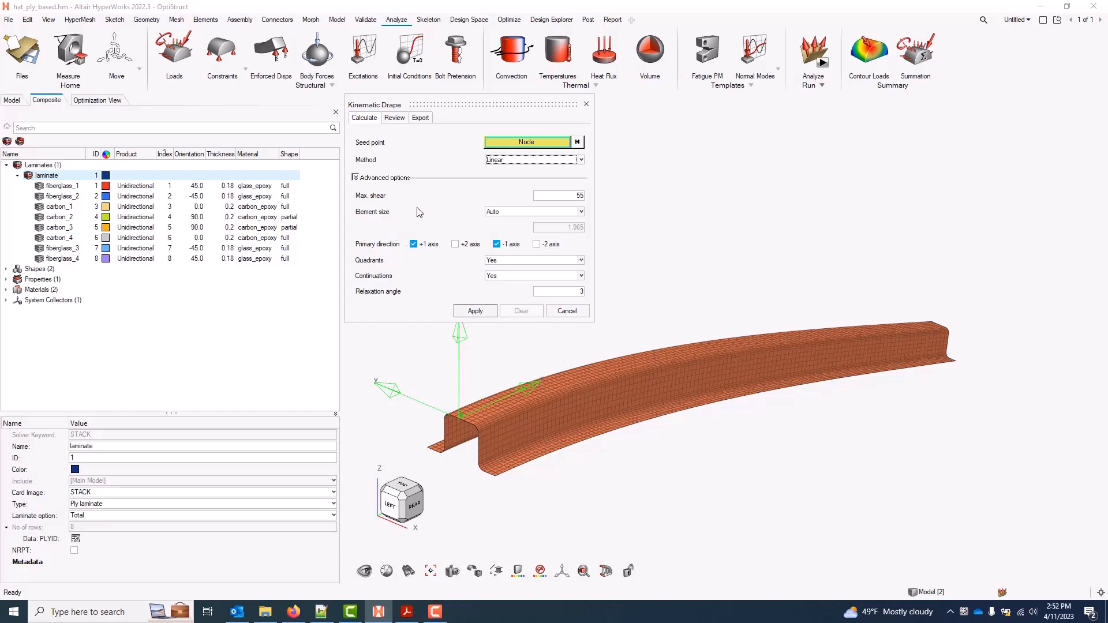
mouse_move(586, 218)
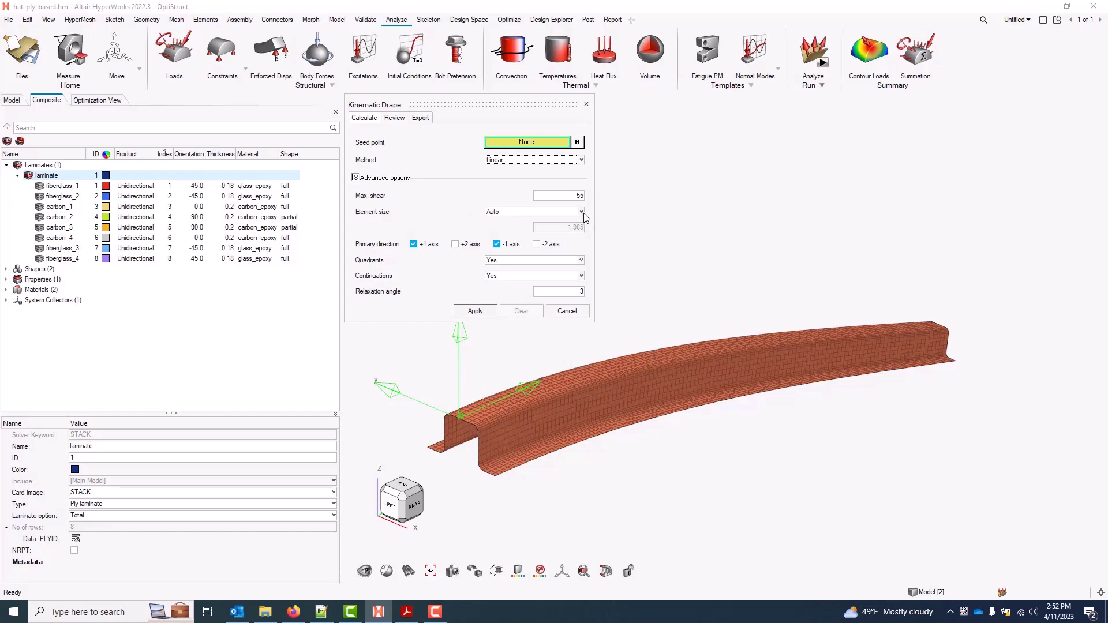
left_click(580, 211)
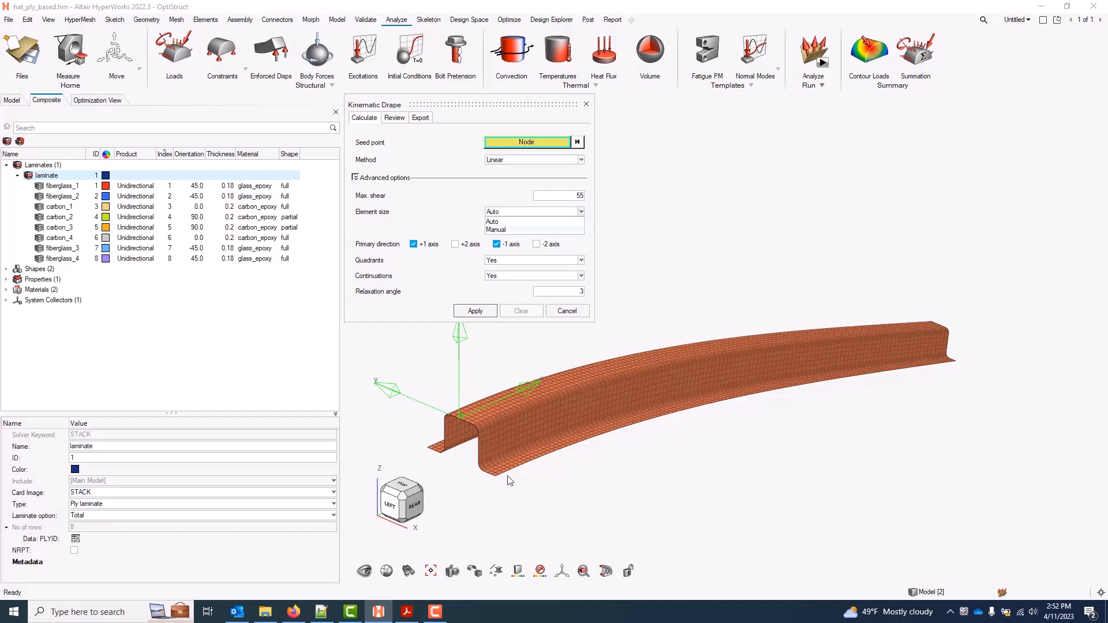
mouse_move(496, 479)
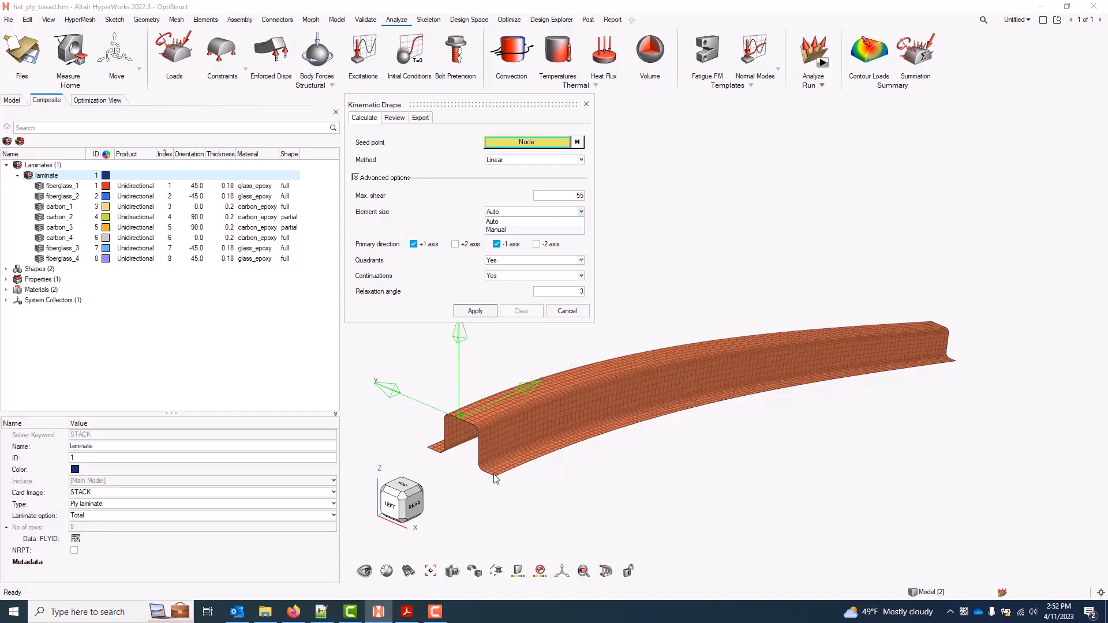
left_click(580, 211)
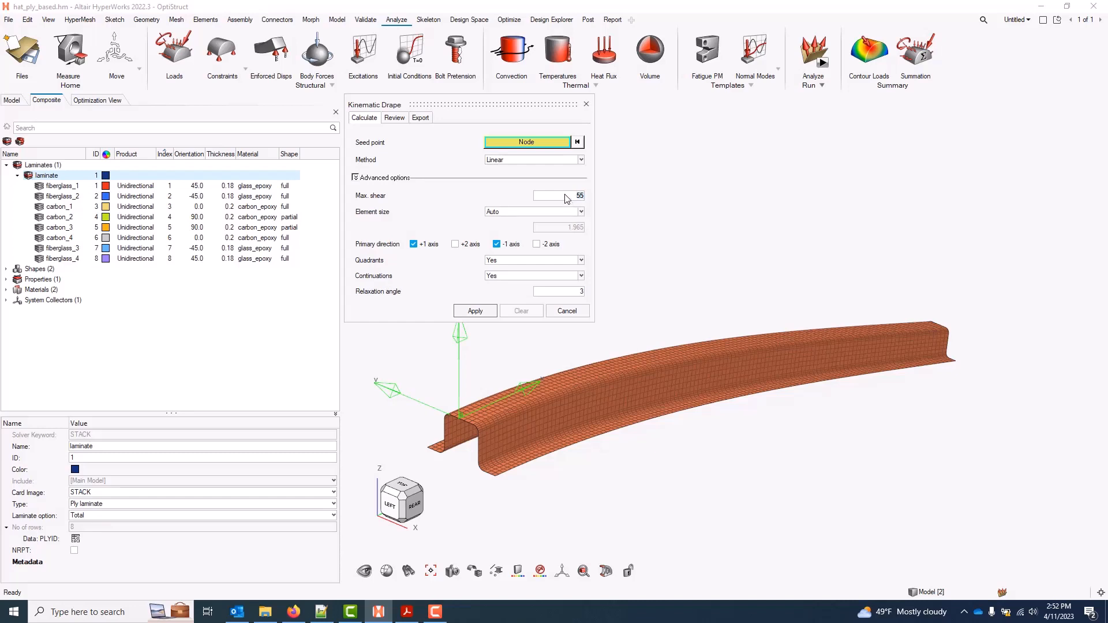
mouse_move(558, 200)
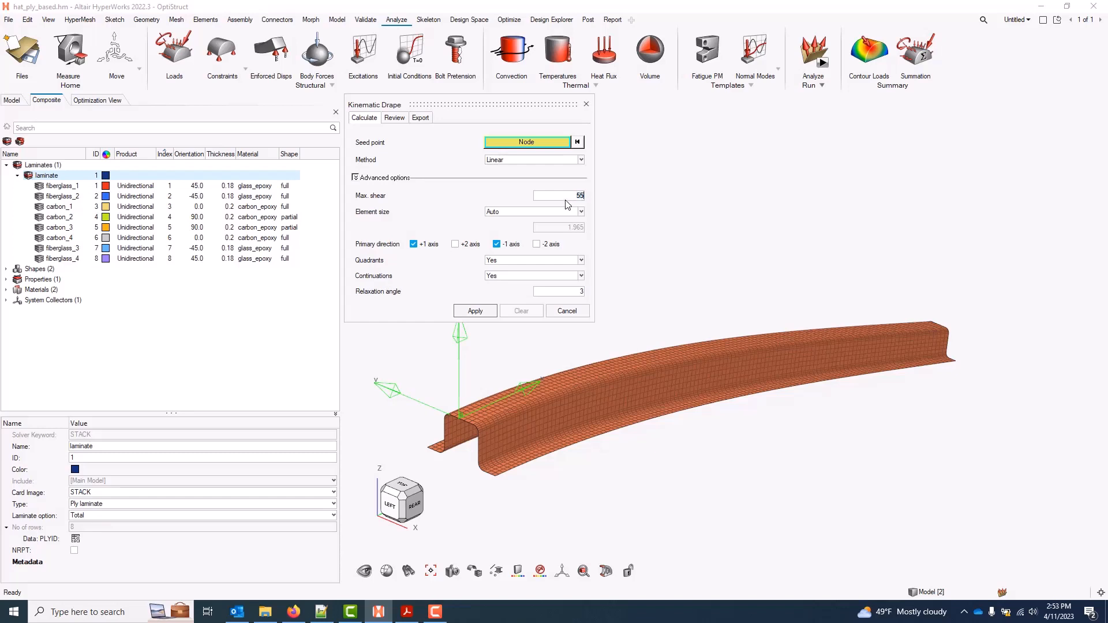
mouse_move(568, 203)
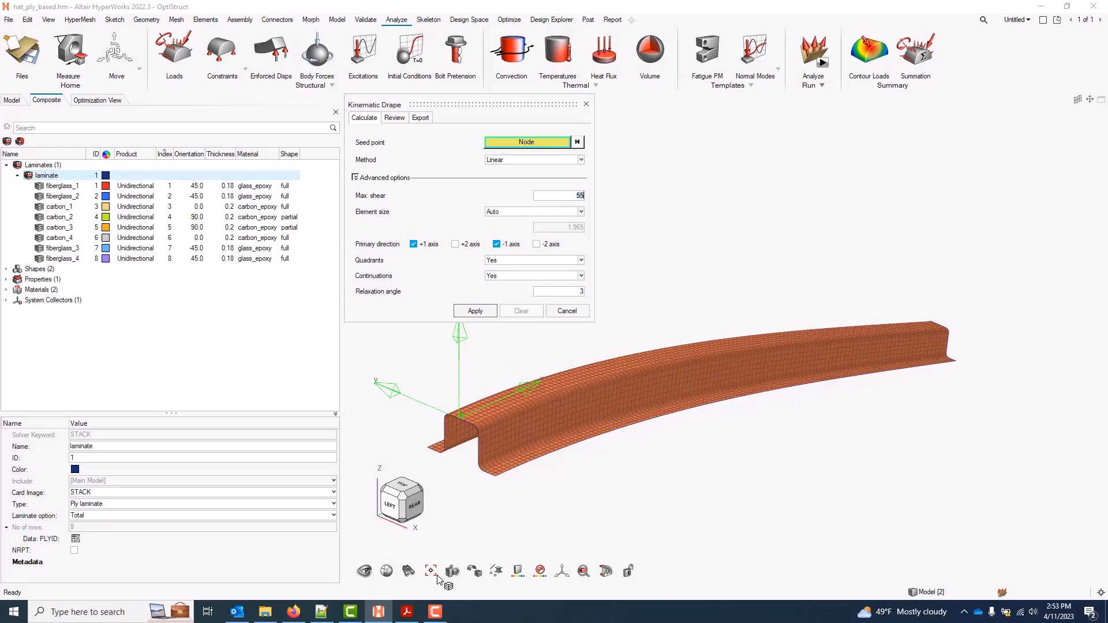
left_click(405, 612)
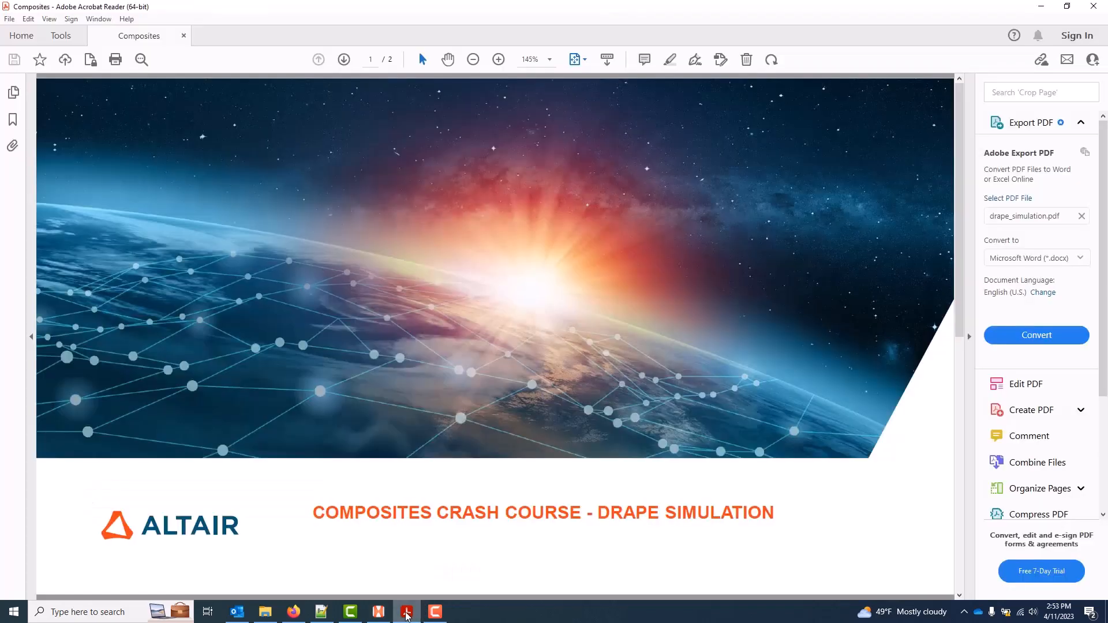
left_click(344, 59)
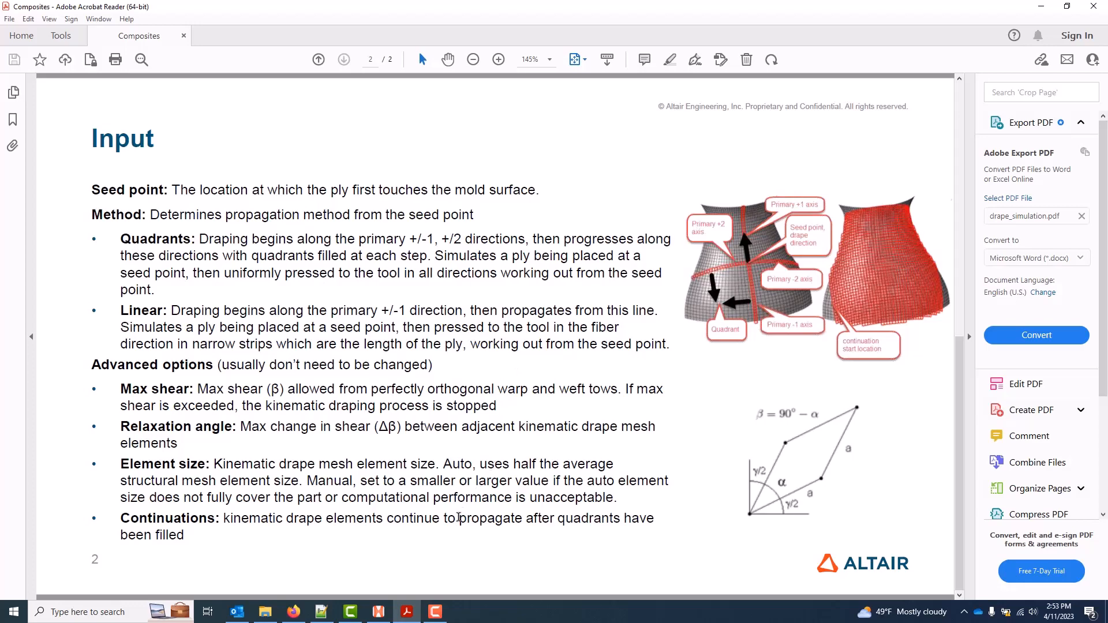
mouse_move(405, 612)
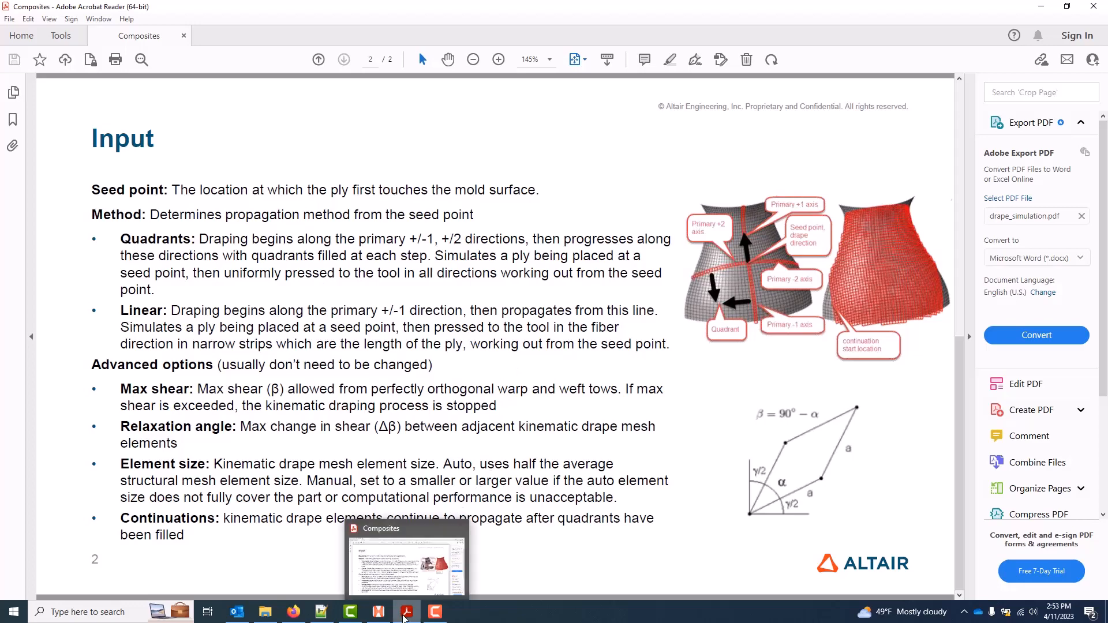
left_click(376, 612)
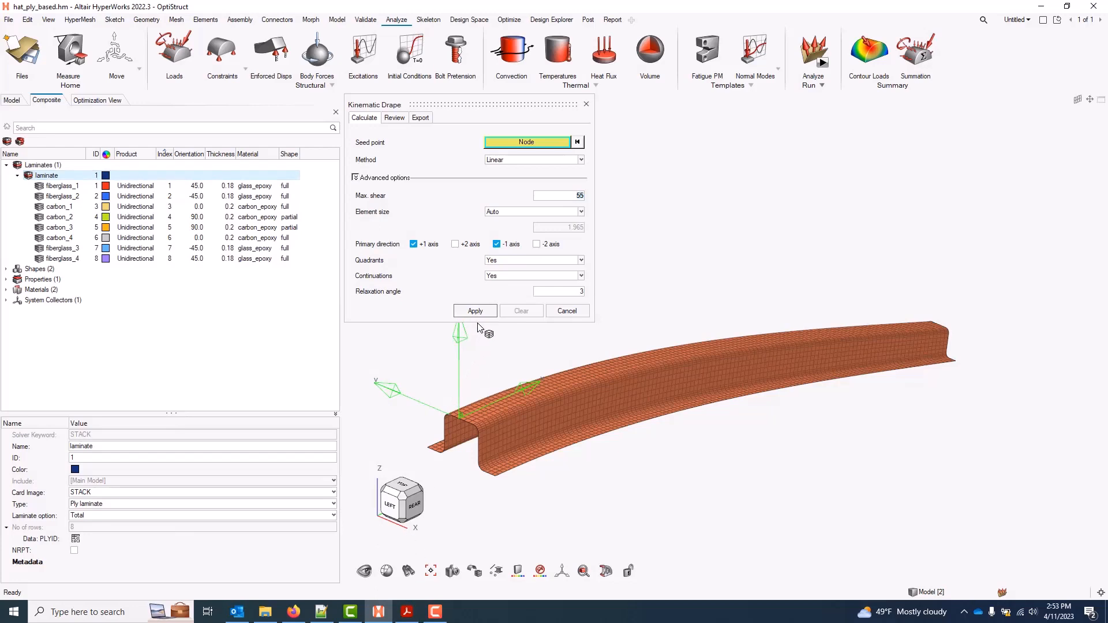
Run the kinematic drape, creating eight drape tables, and check the fiberglass_1 ply's drape table
left_click(354, 178)
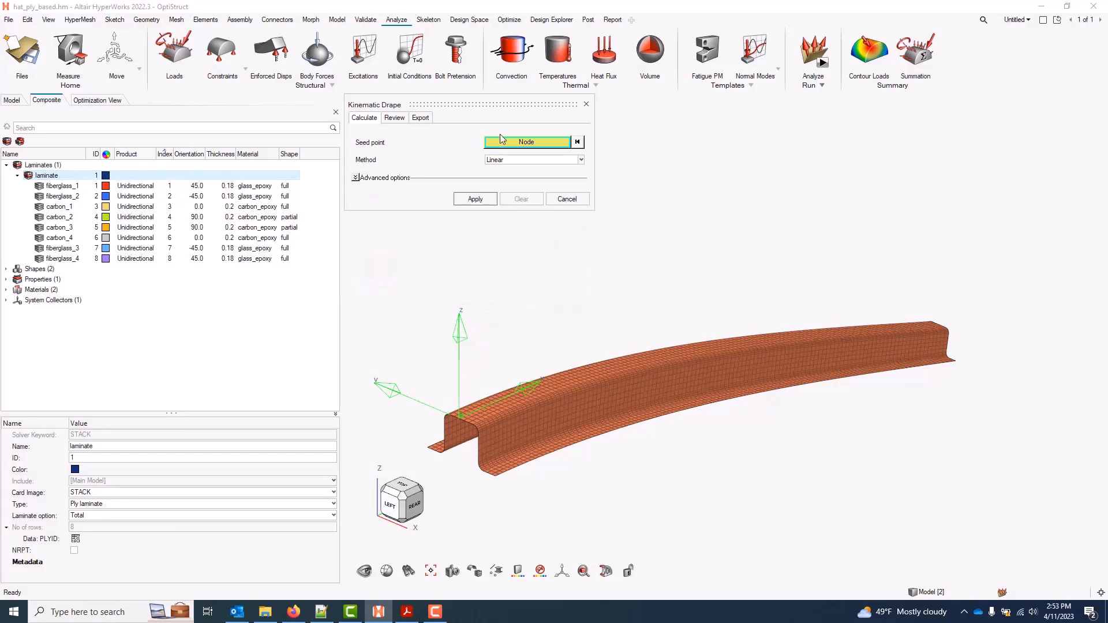
mouse_move(481, 166)
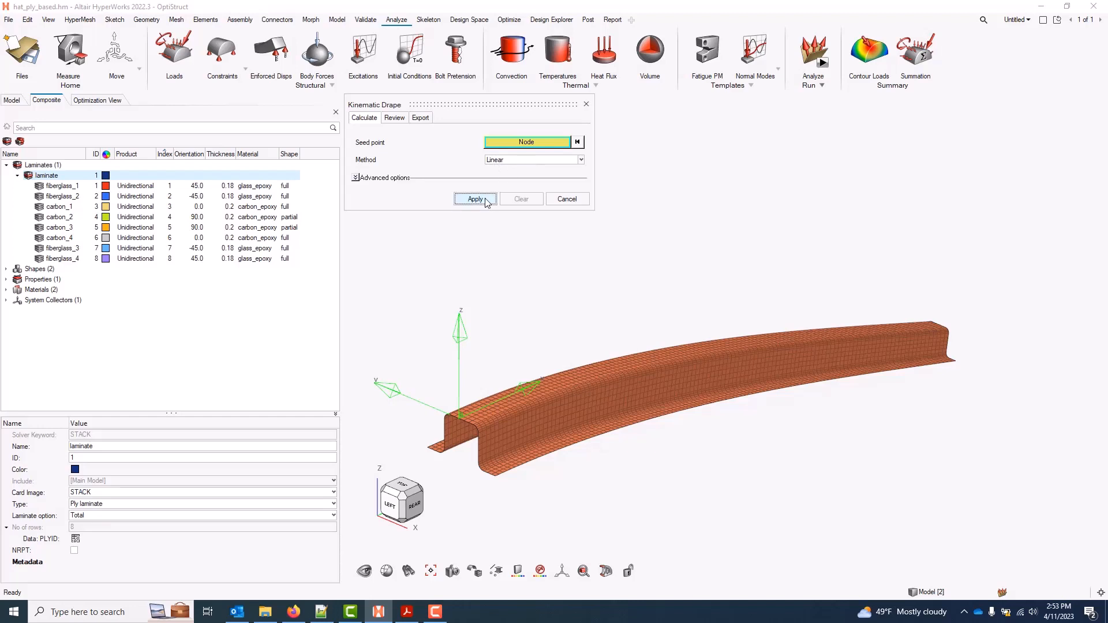
left_click(474, 199)
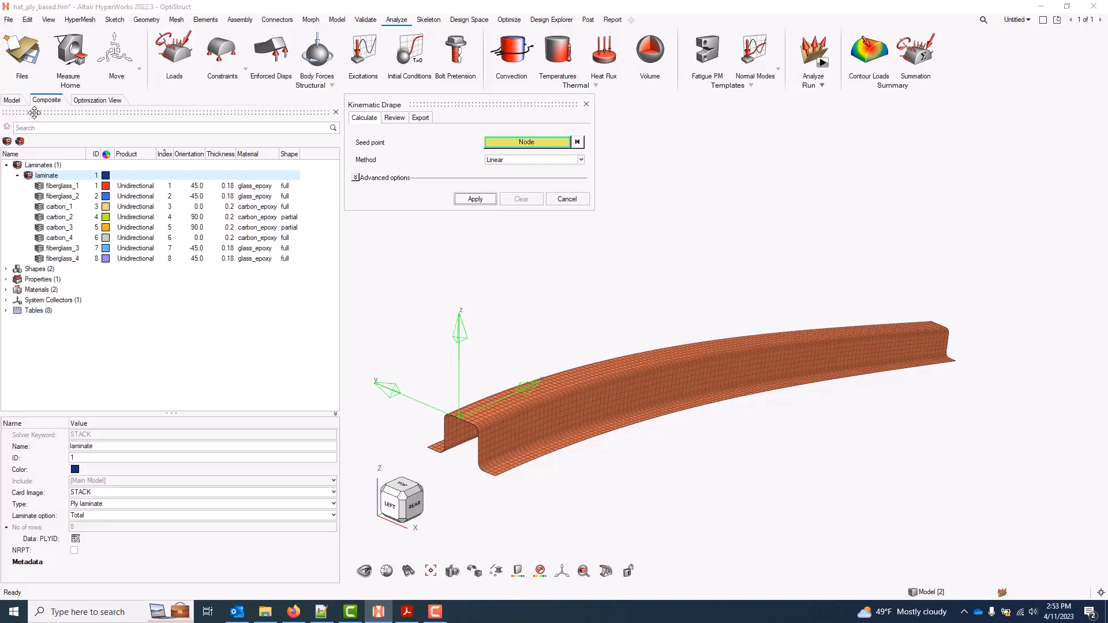
left_click(62, 185)
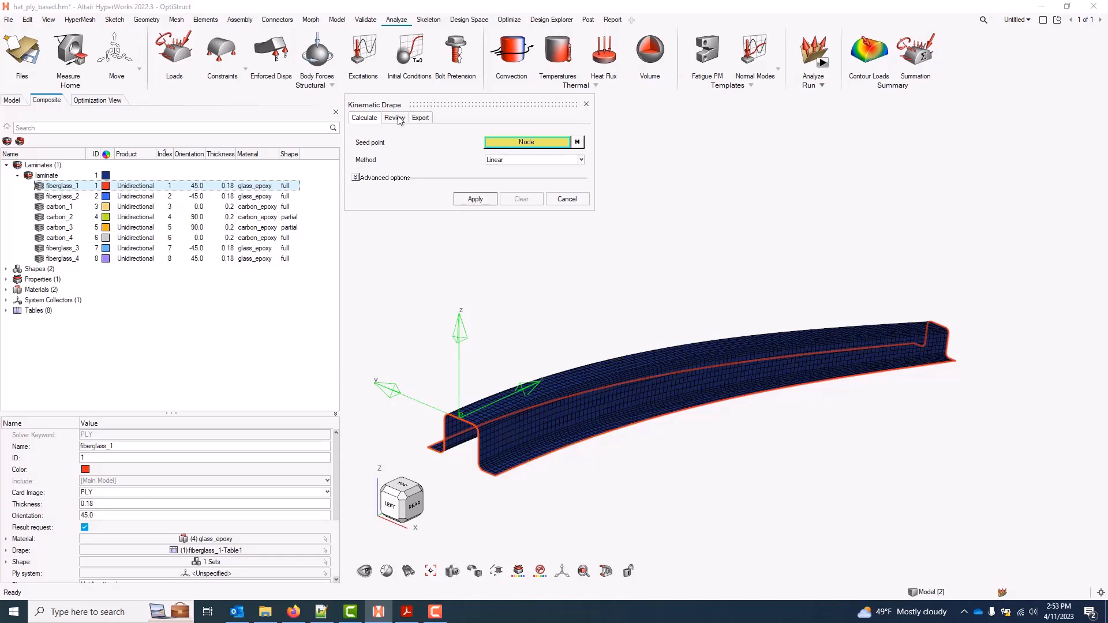
Review the draping mesh for ply 1, showing the red fiber grid over the part
left_click(394, 117)
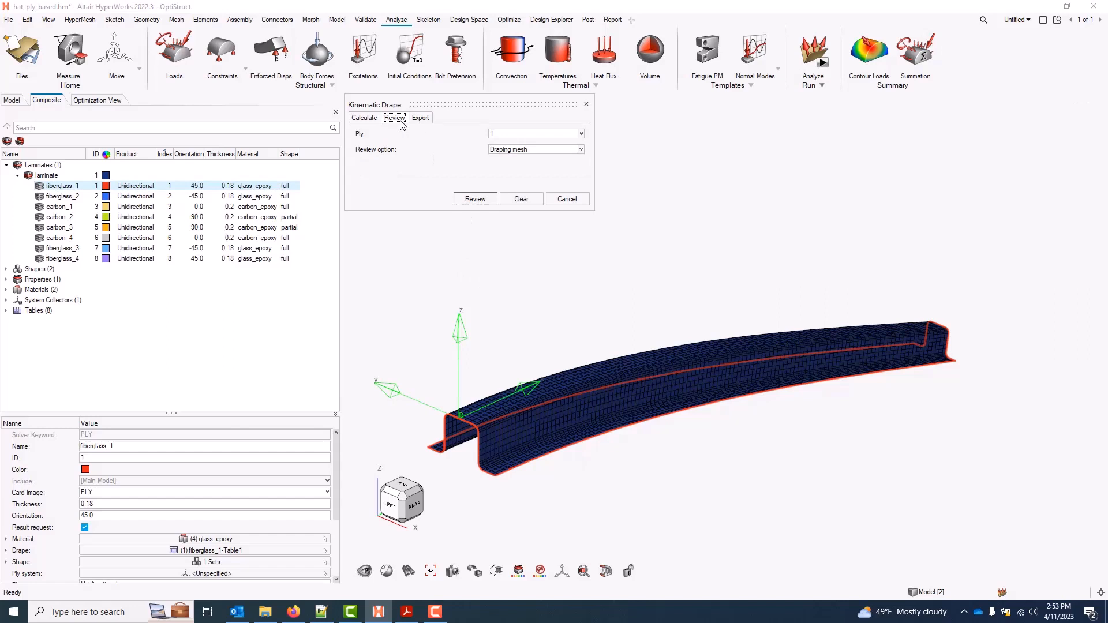
left_click(578, 134)
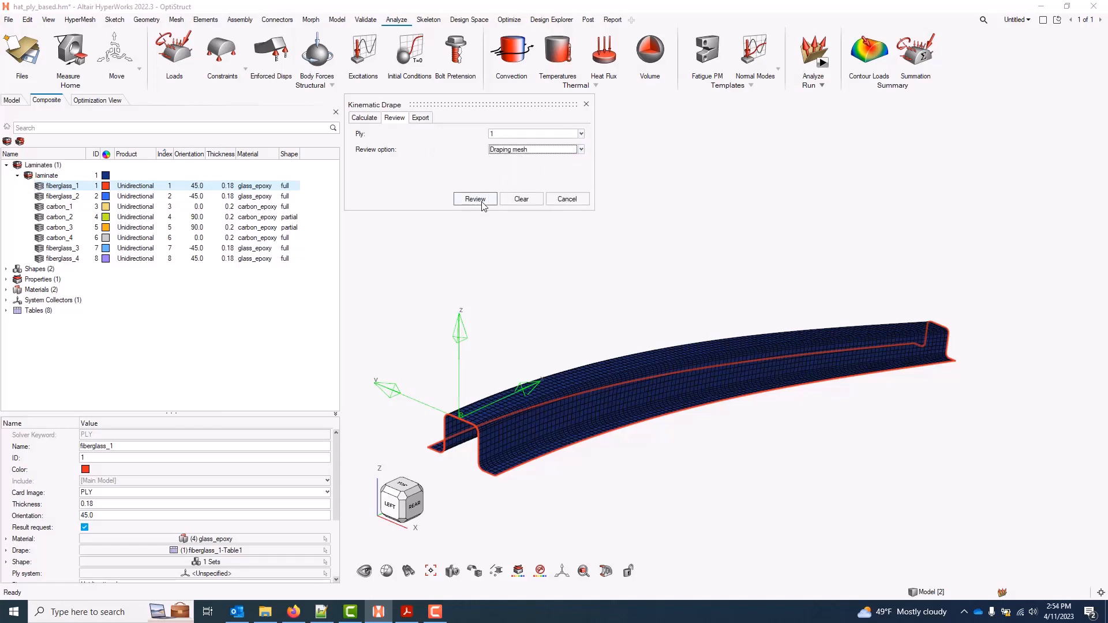
left_click(474, 199)
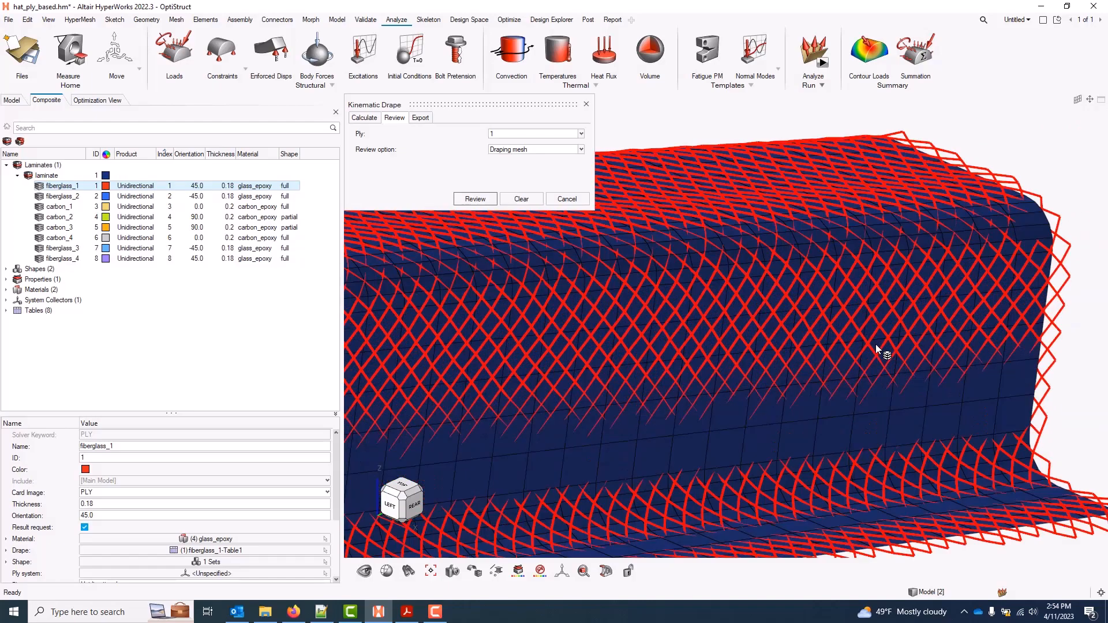
mouse_move(885, 347)
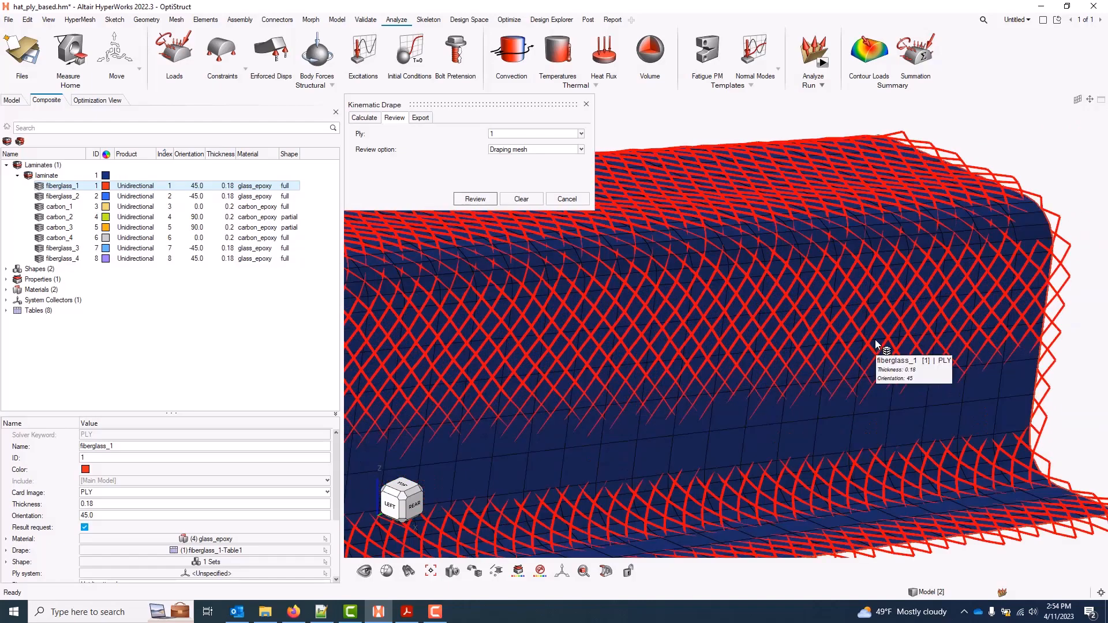
mouse_move(641, 208)
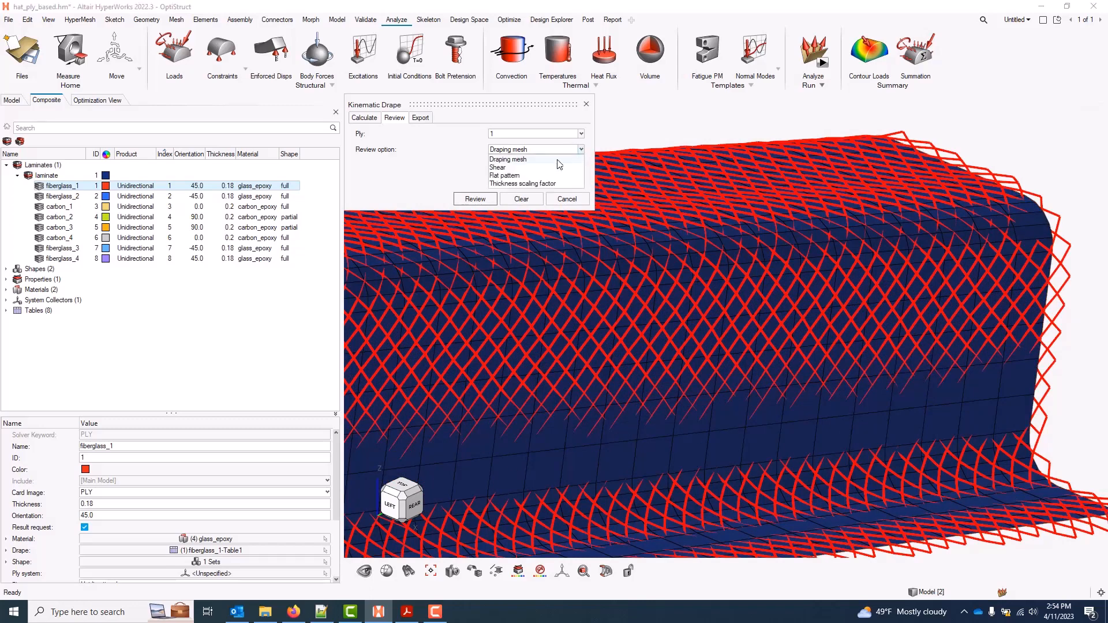
Plot the shear angle contour for ply 3, then list the review types again
left_click(499, 167)
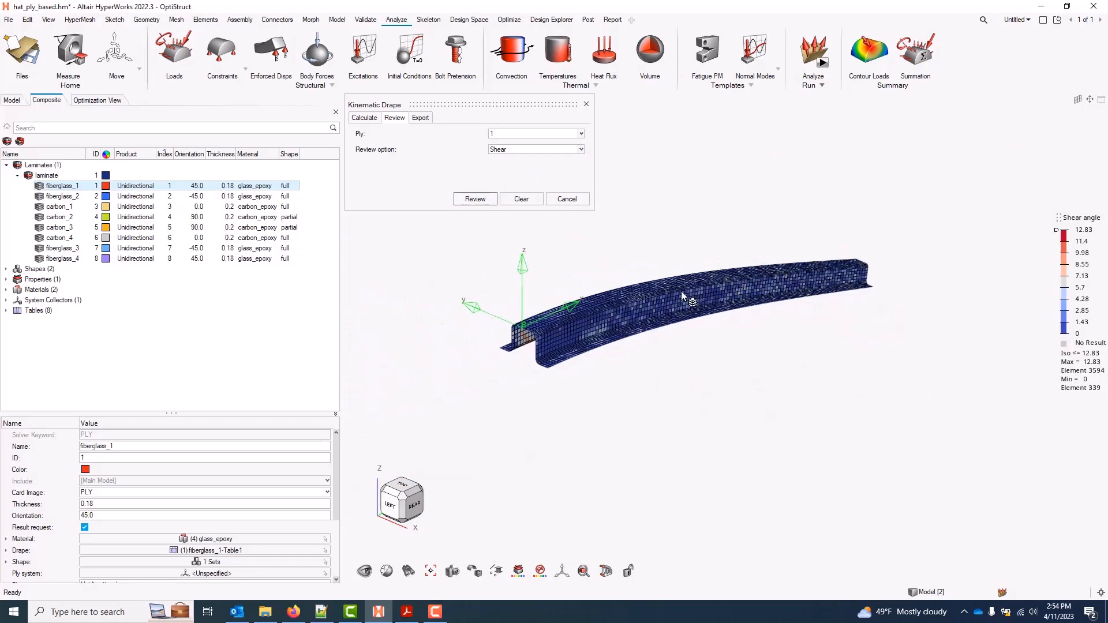
left_click(579, 134)
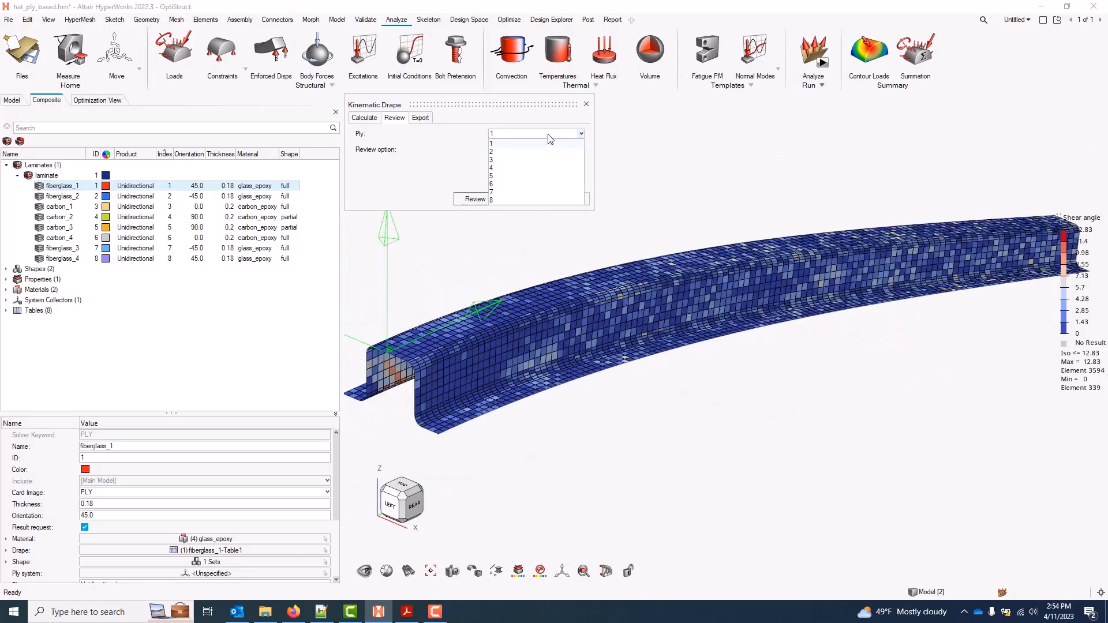
left_click(502, 150)
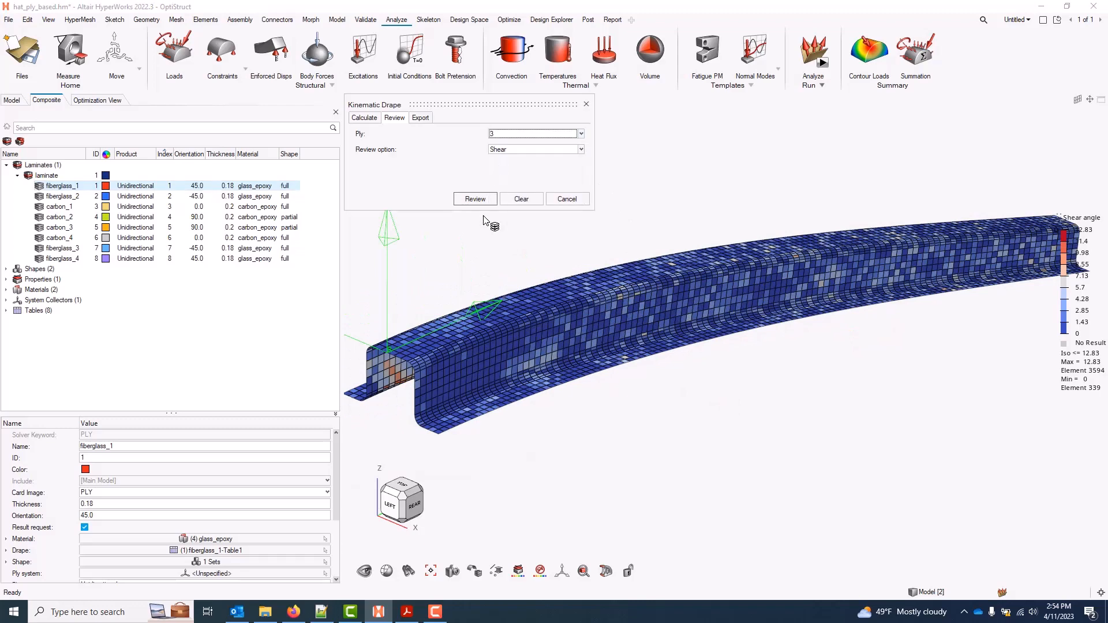
left_click(474, 199)
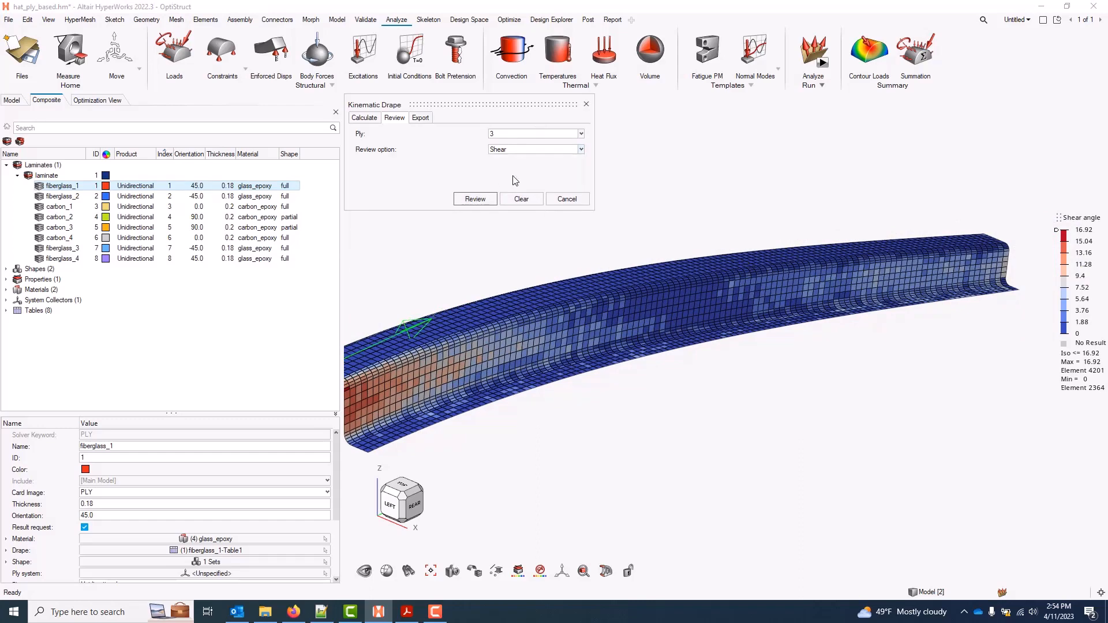
left_click(475, 198)
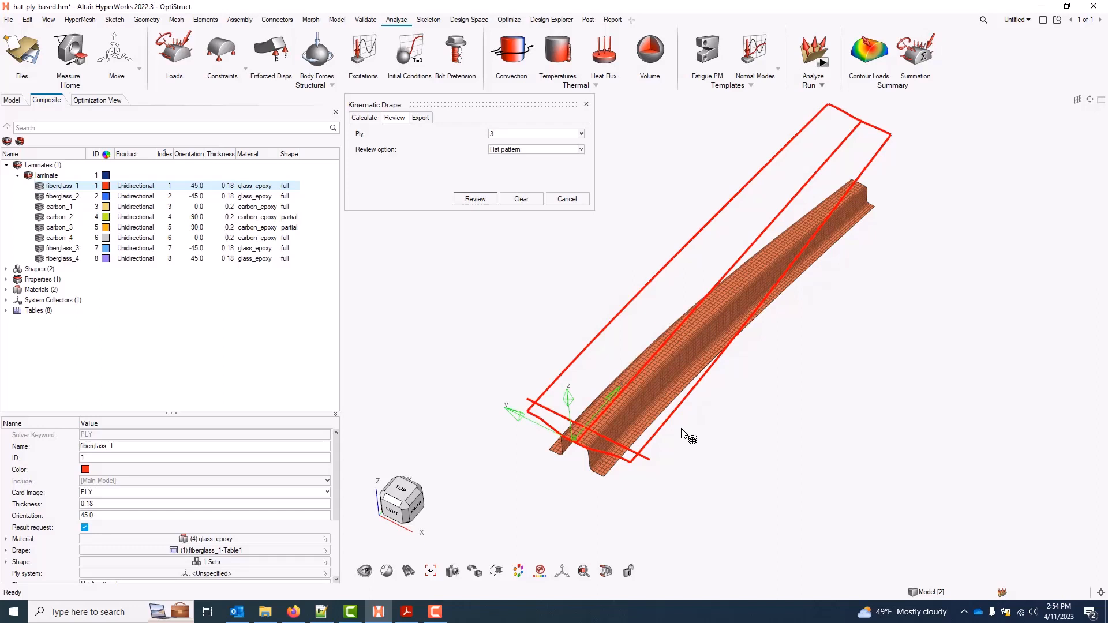
mouse_move(880, 247)
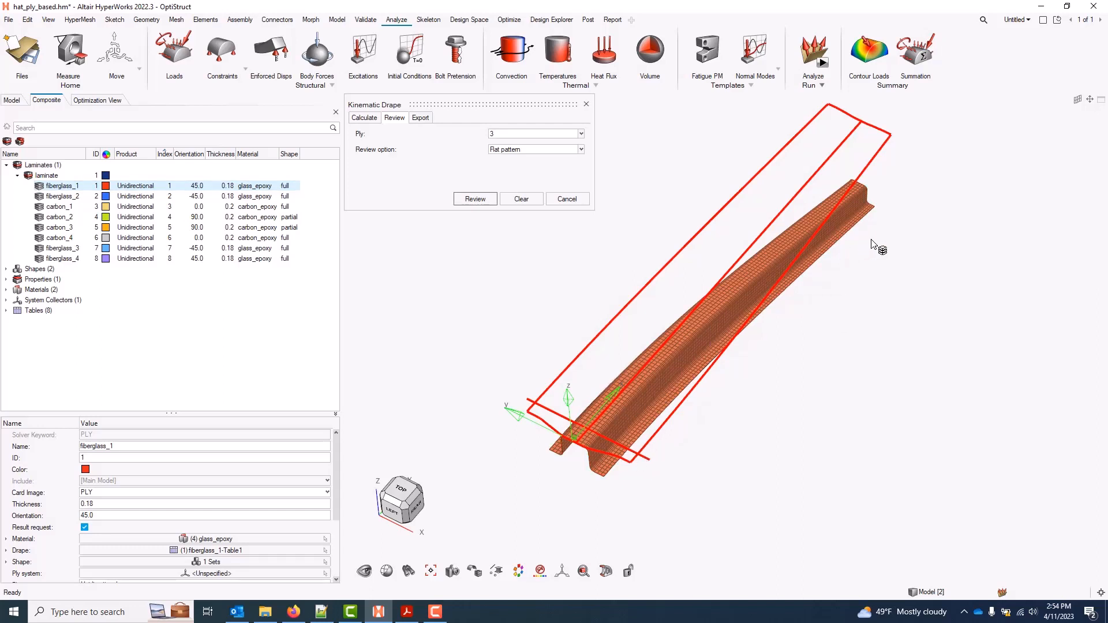
mouse_move(766, 362)
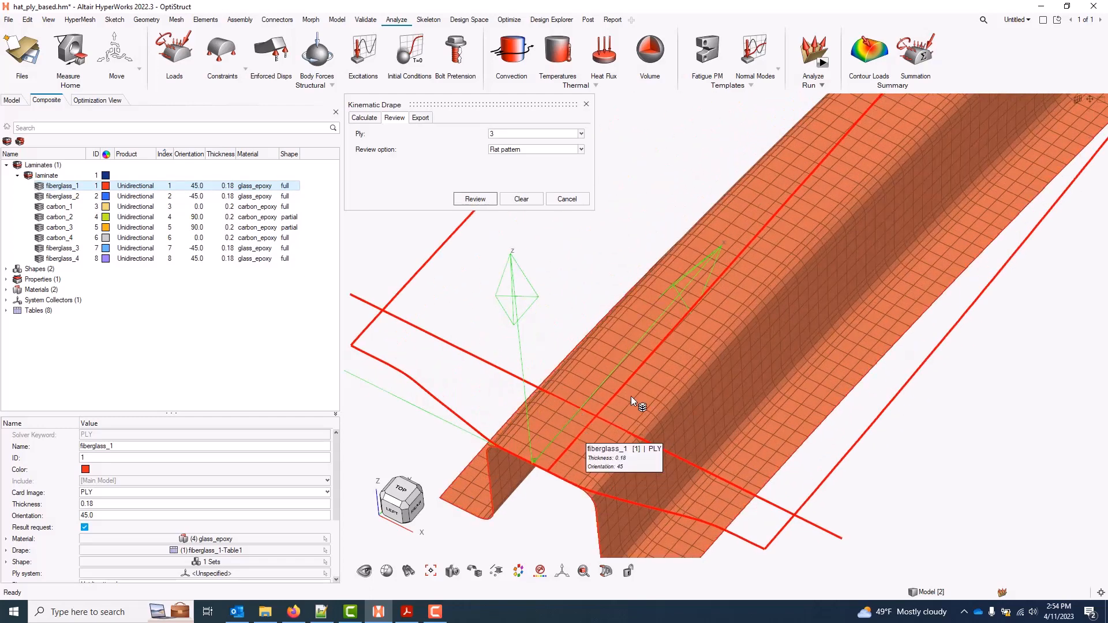
mouse_move(654, 360)
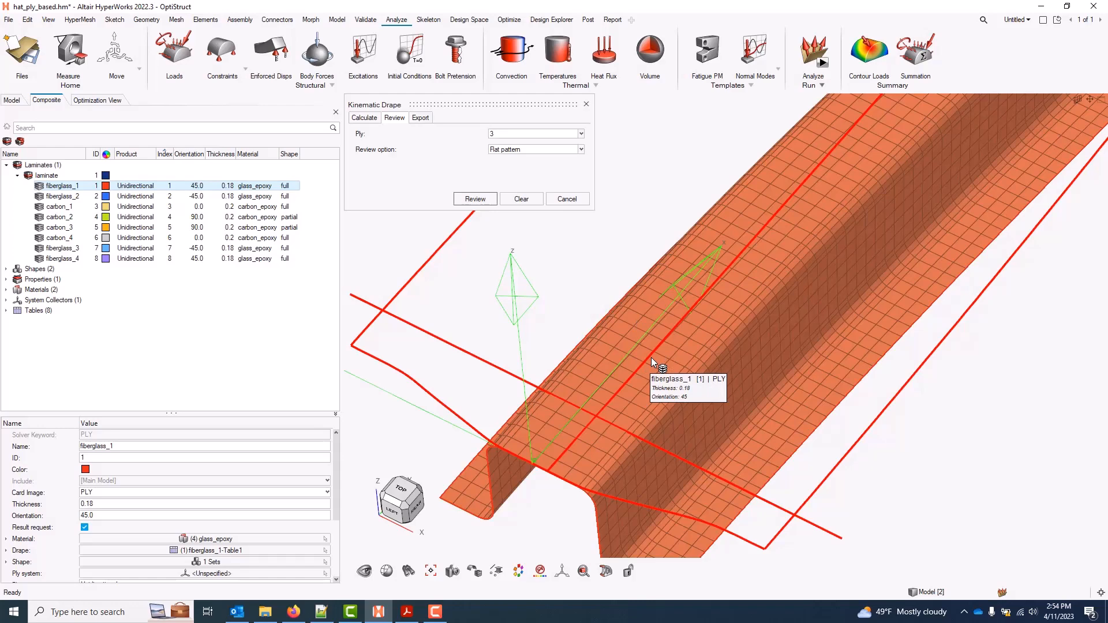
mouse_move(769, 223)
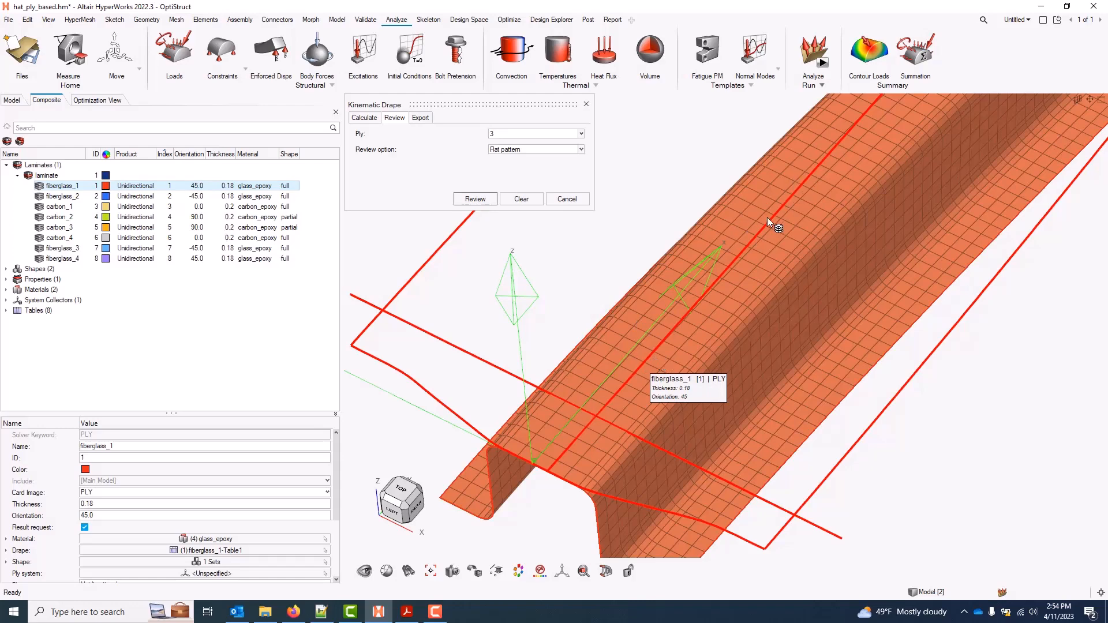
mouse_move(628, 438)
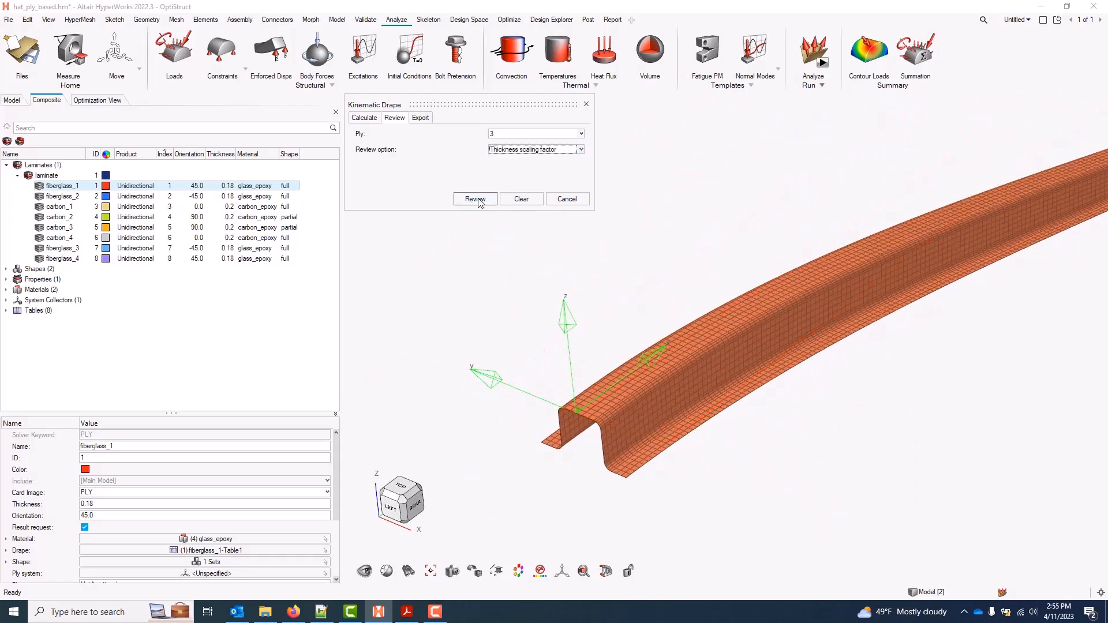
Plot the thickness scaling factor contour for ply 3, ranging from 1 to about 1.043
left_click(474, 198)
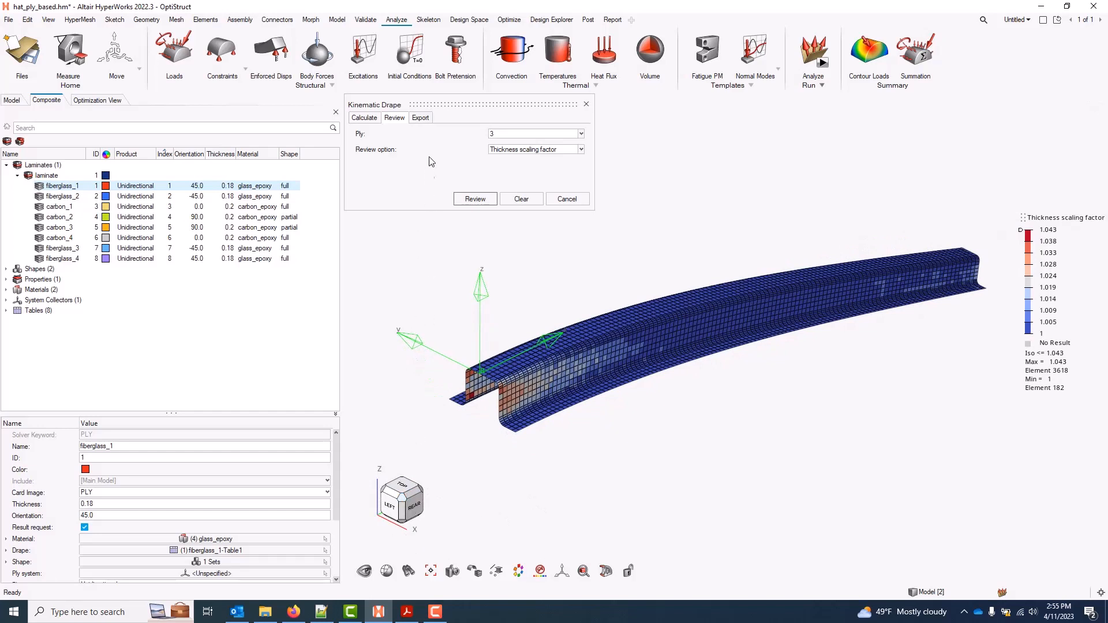
Show the Kinematic Drape export options with working directory and plies selectors
left_click(420, 118)
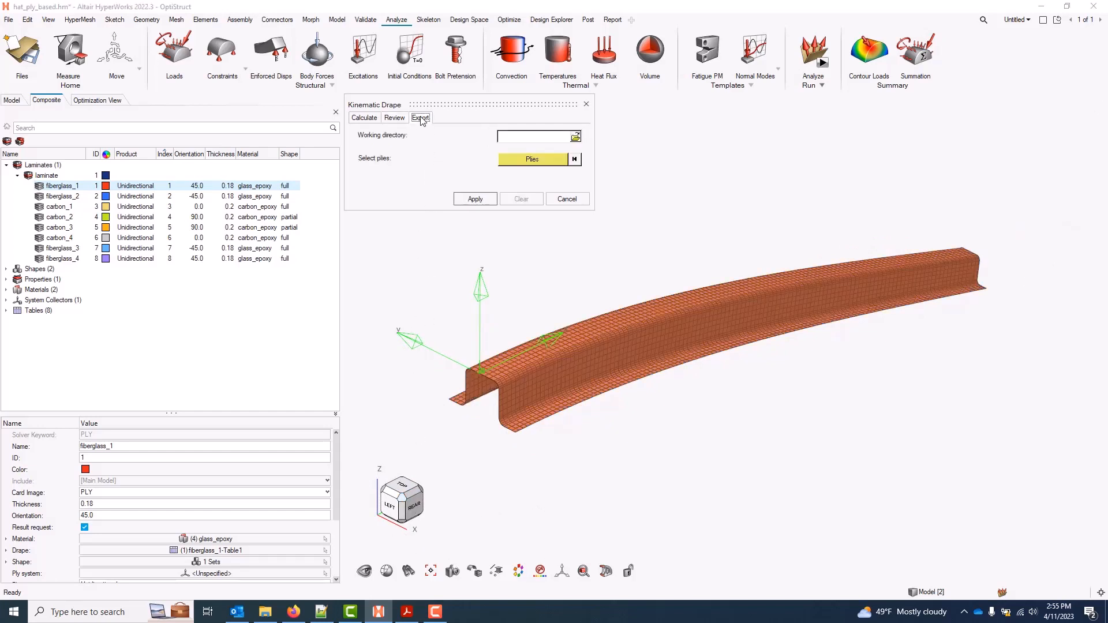
mouse_move(576, 137)
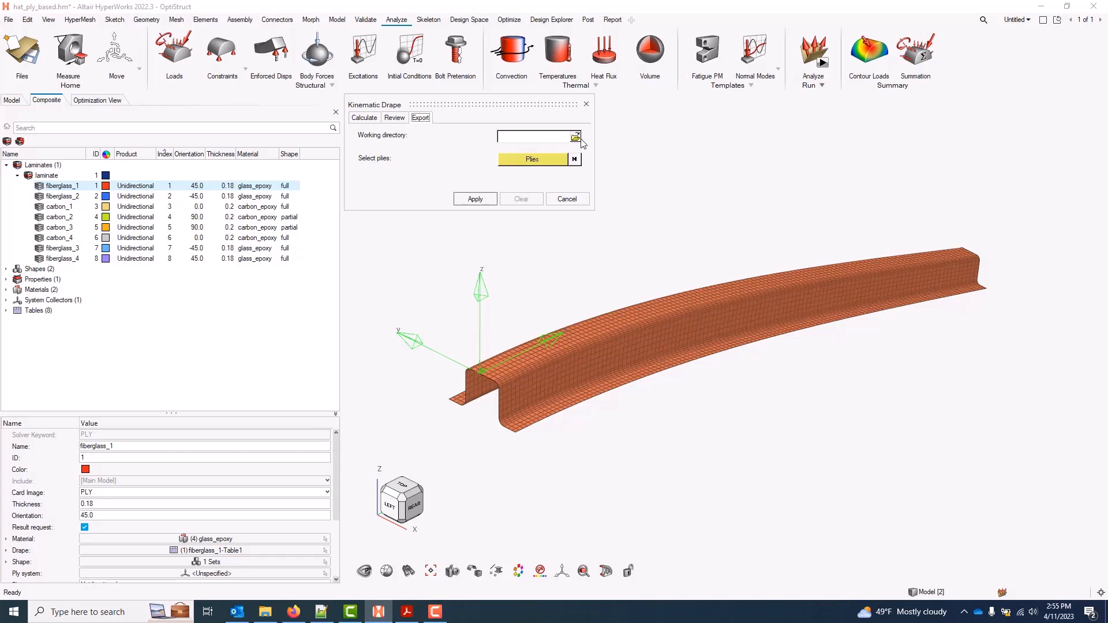
mouse_move(581, 144)
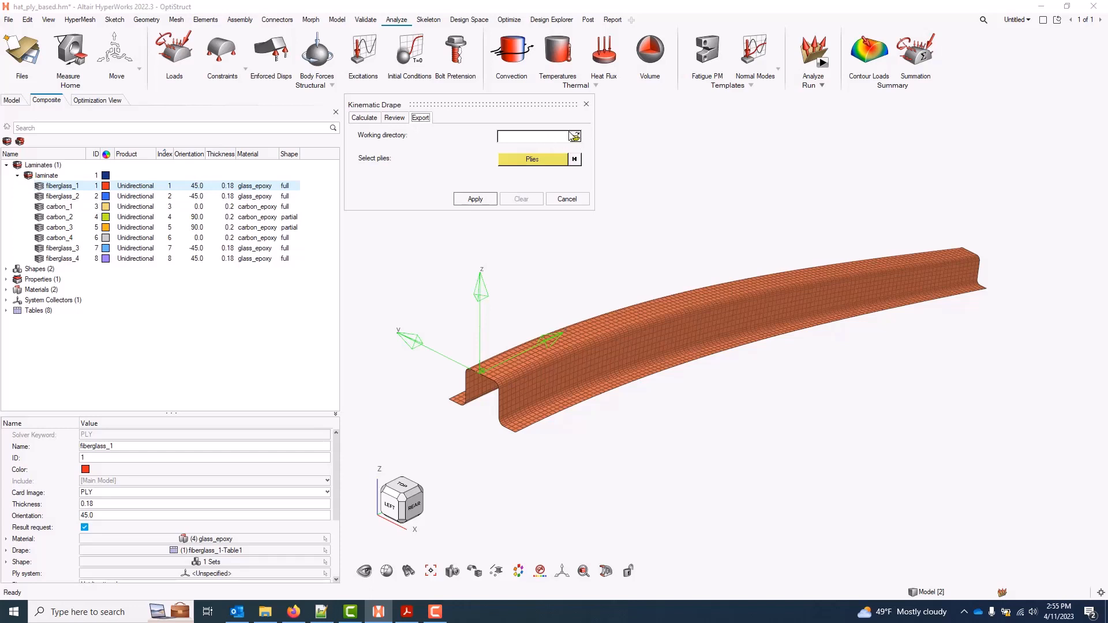
mouse_move(566, 154)
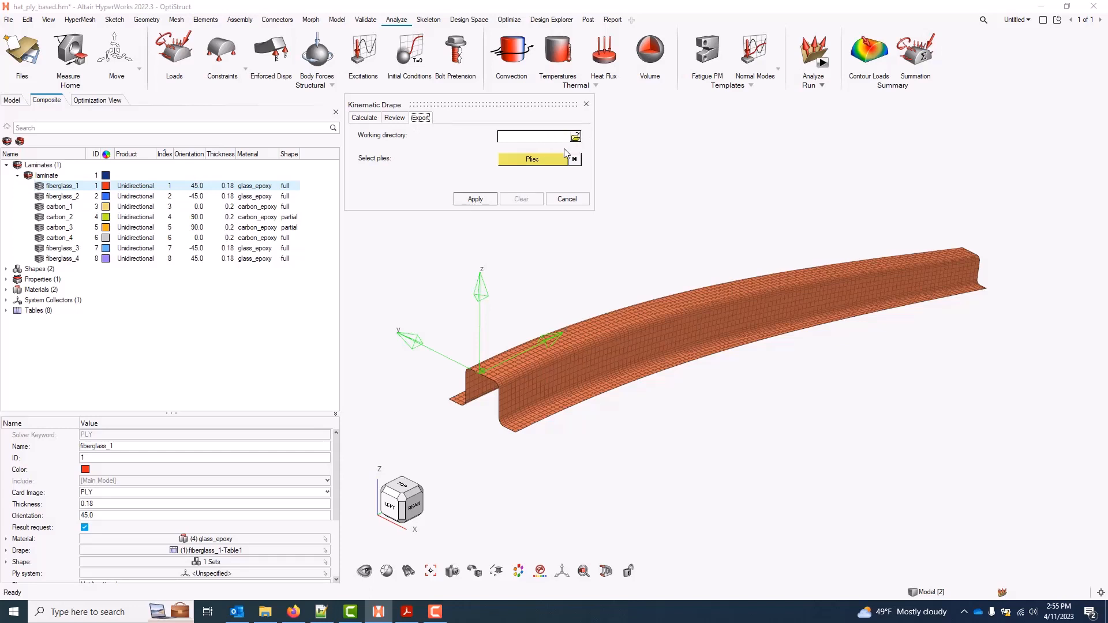
mouse_move(569, 150)
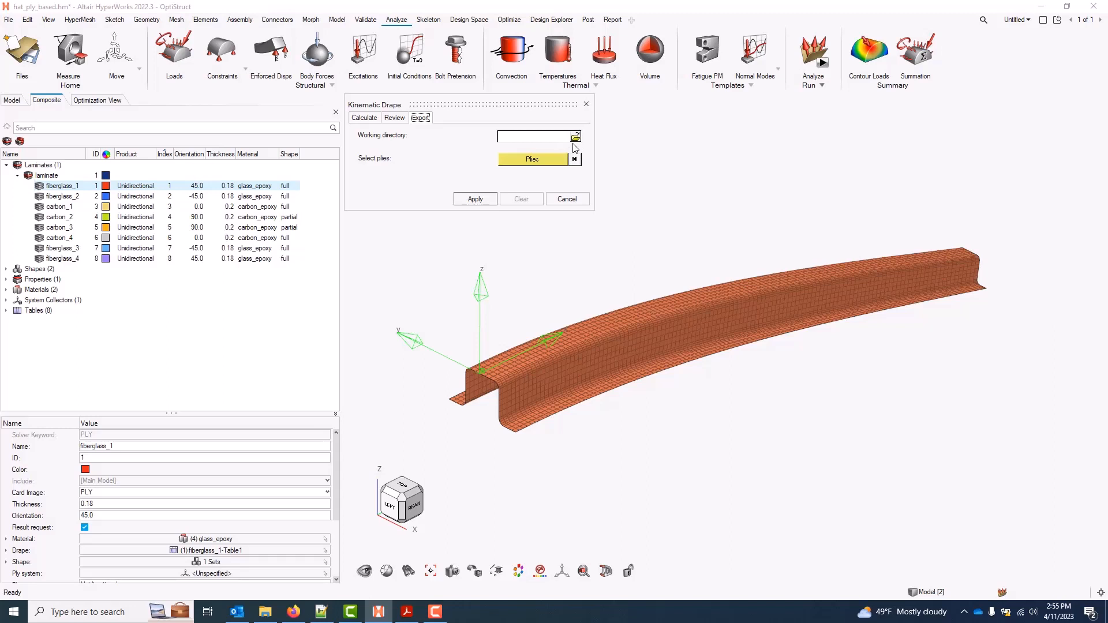
mouse_move(560, 167)
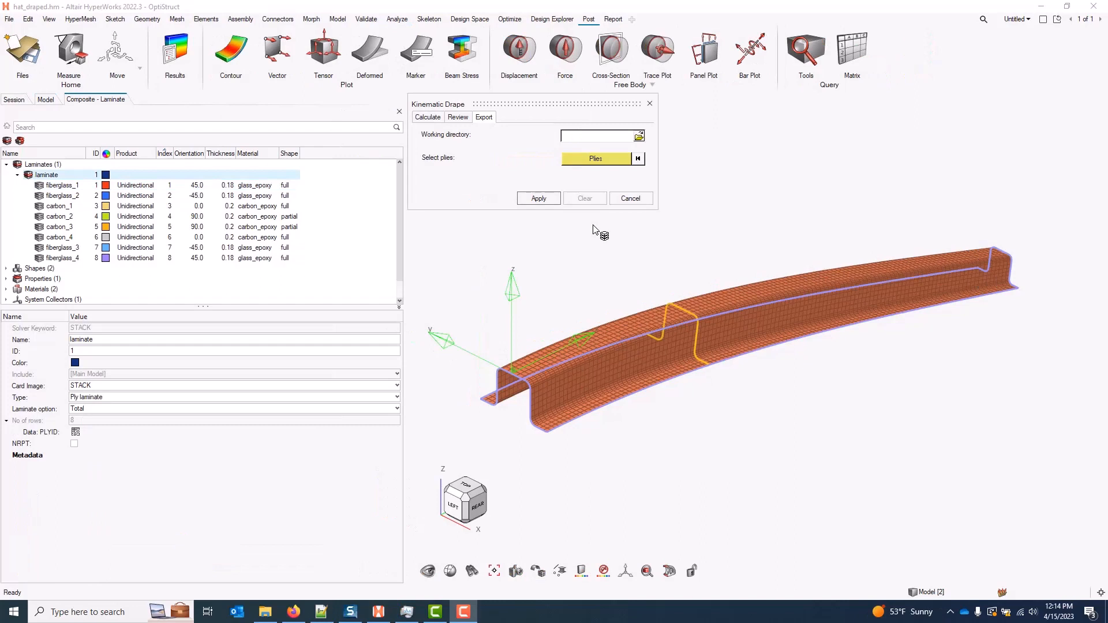
mouse_move(579, 232)
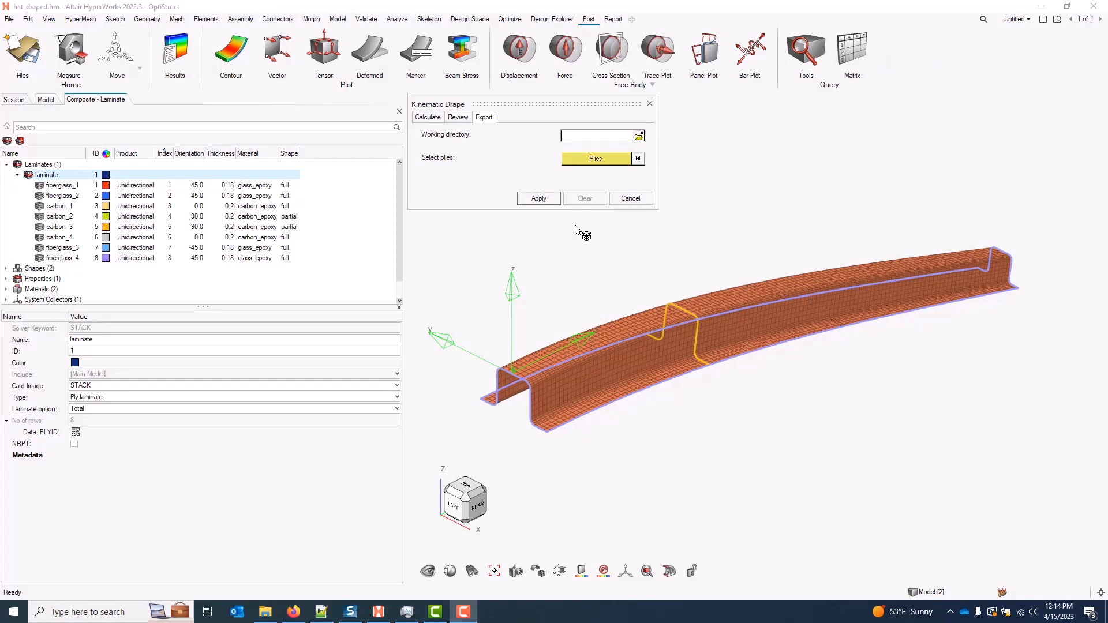
mouse_move(649, 105)
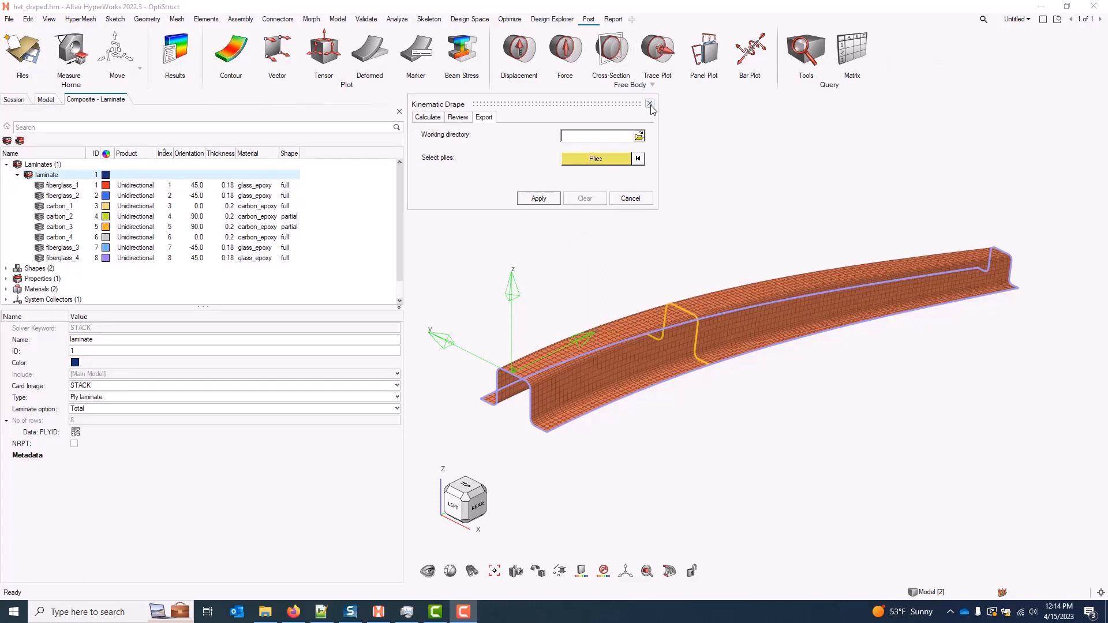
Close the Kinematic Drape tool and move to the Elements ribbon
left_click(649, 104)
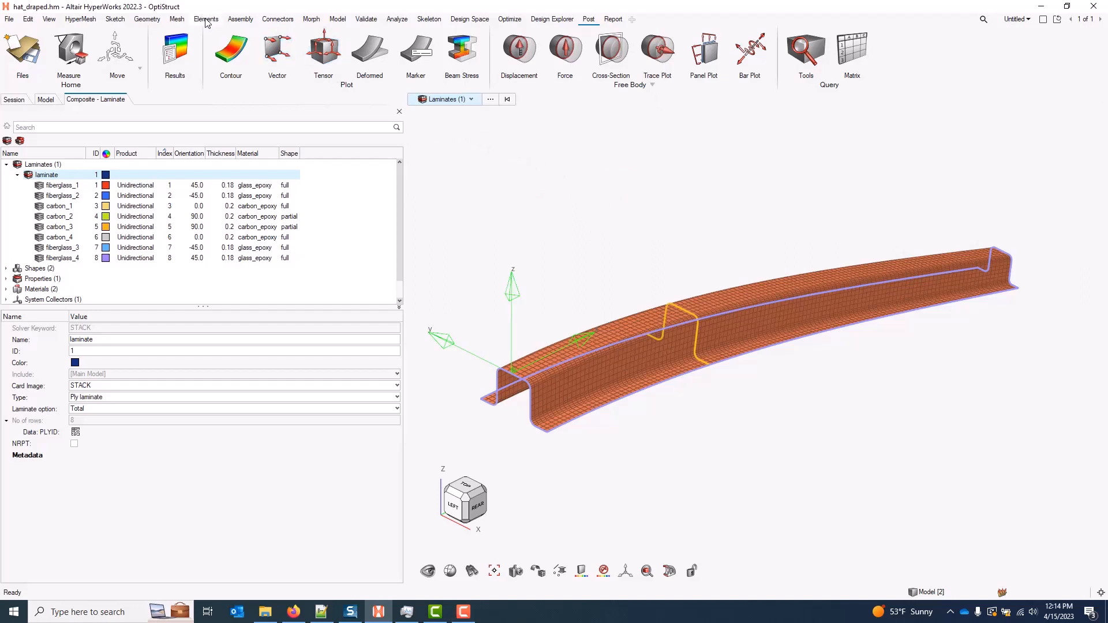
left_click(205, 19)
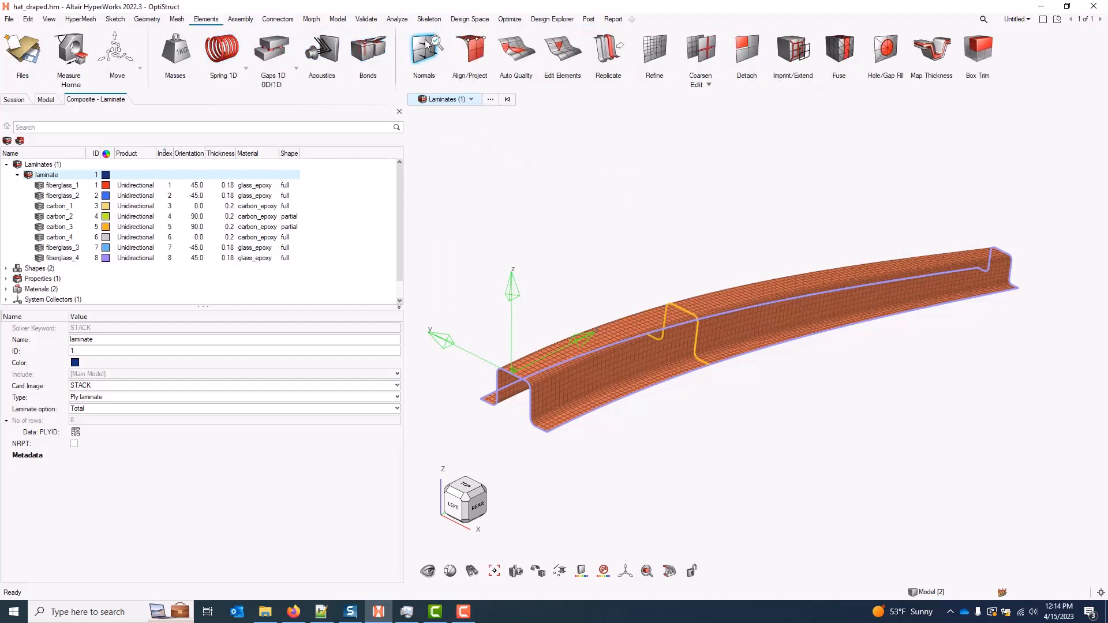
mouse_move(424, 50)
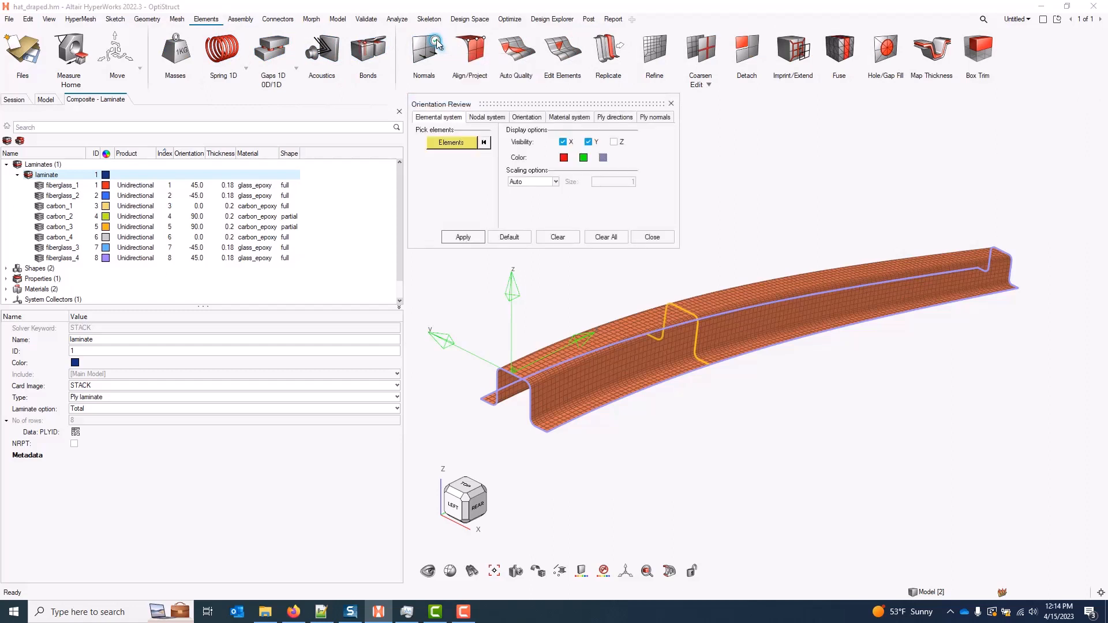
Review ply directions showing nominal and draped fiber orientations, X direction only, applied on the model
left_click(614, 117)
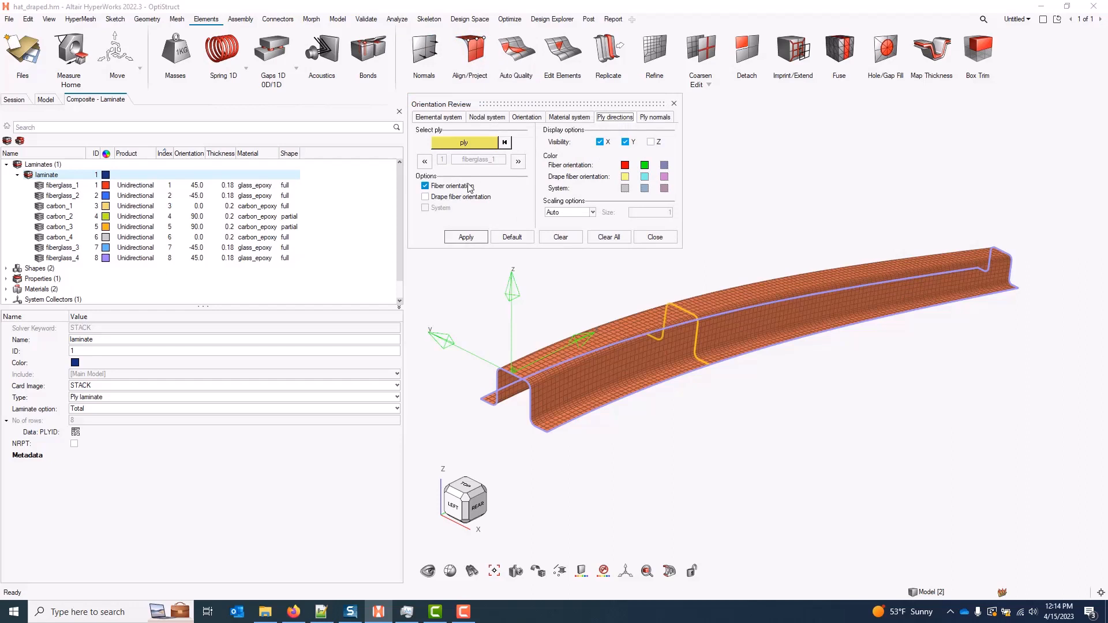
mouse_move(465, 189)
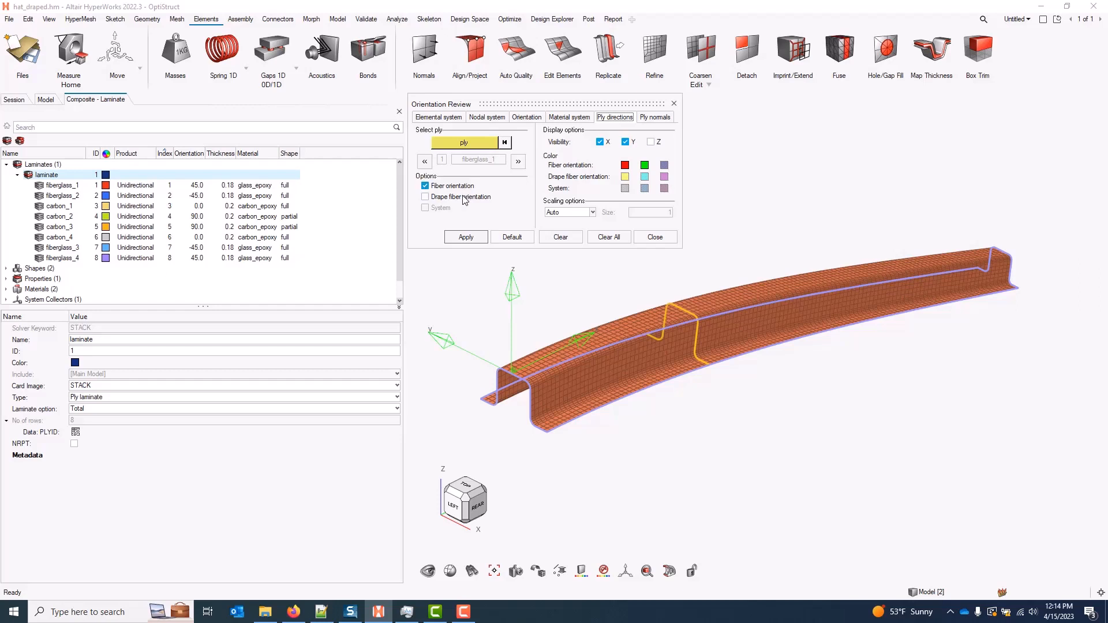
left_click(426, 196)
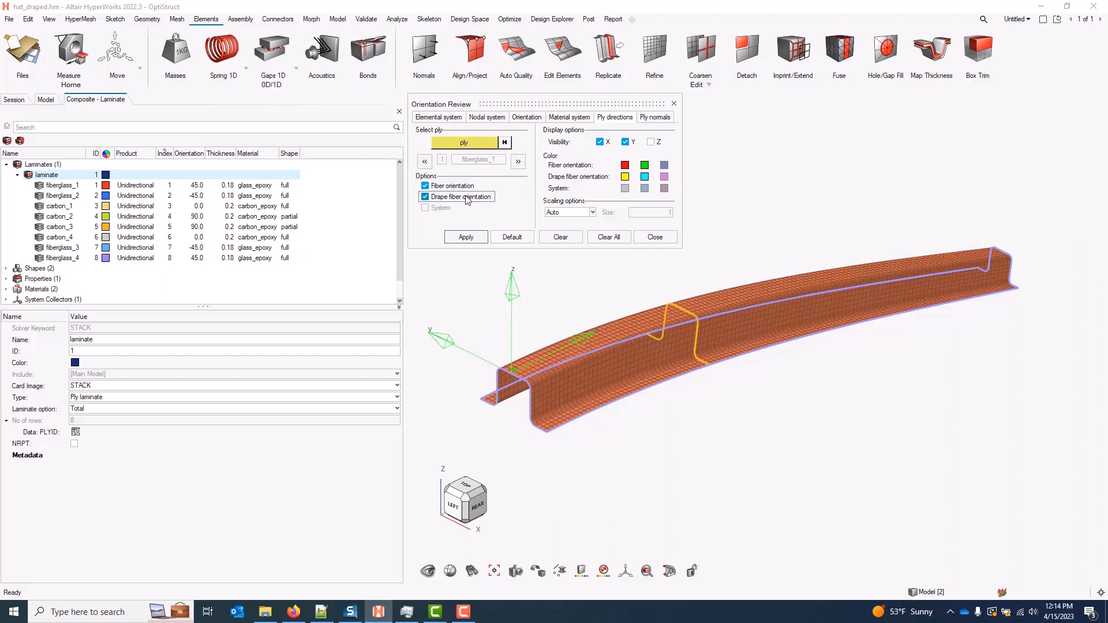
mouse_move(460, 203)
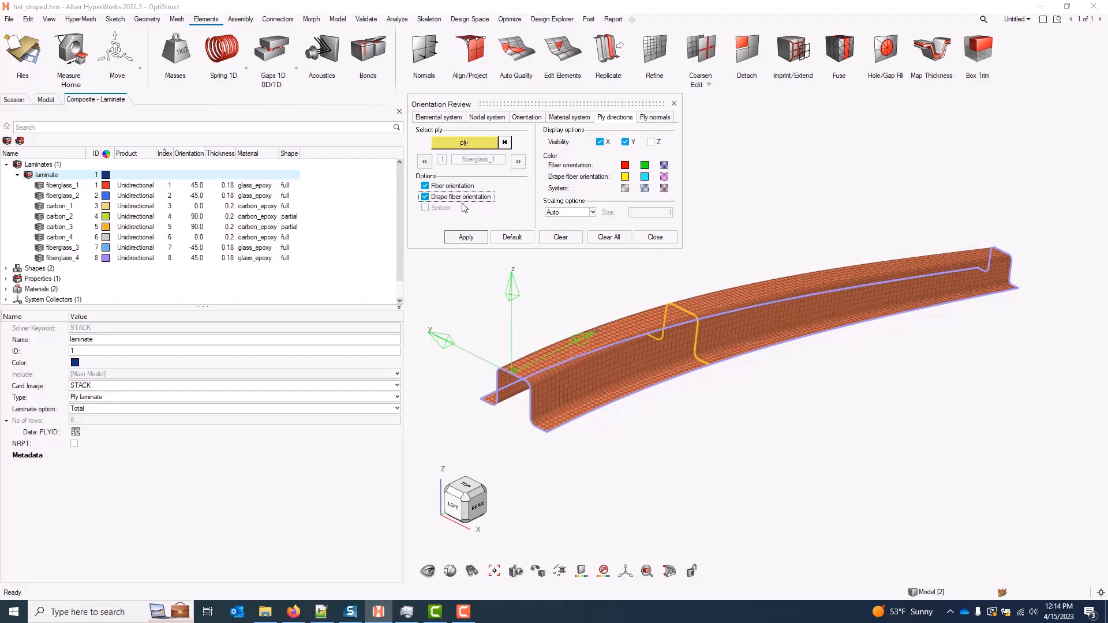
mouse_move(483, 205)
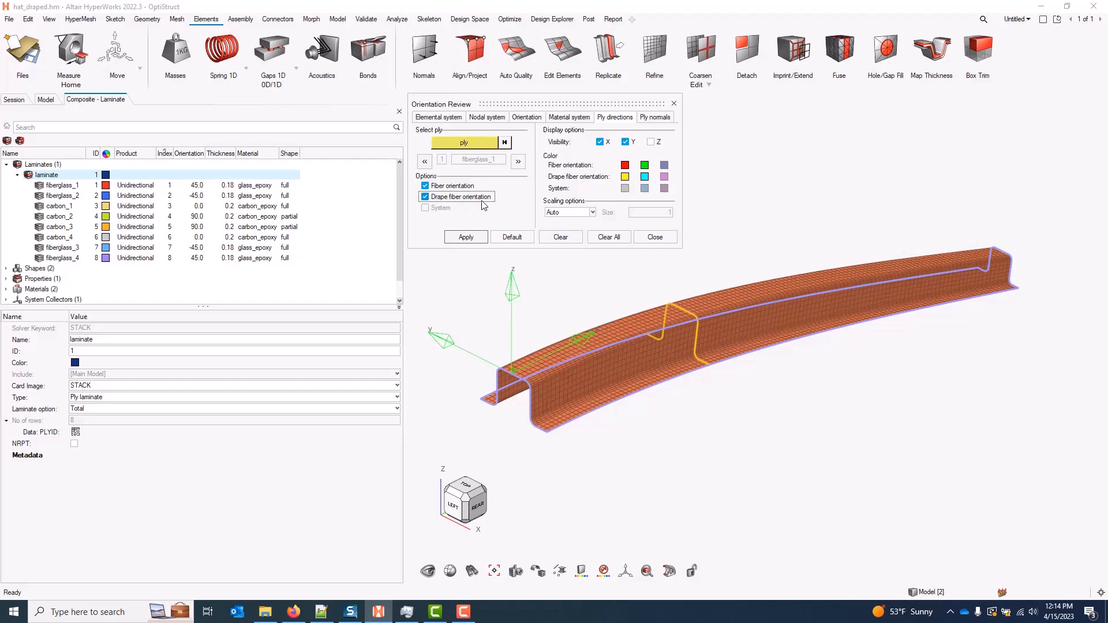
mouse_move(502, 187)
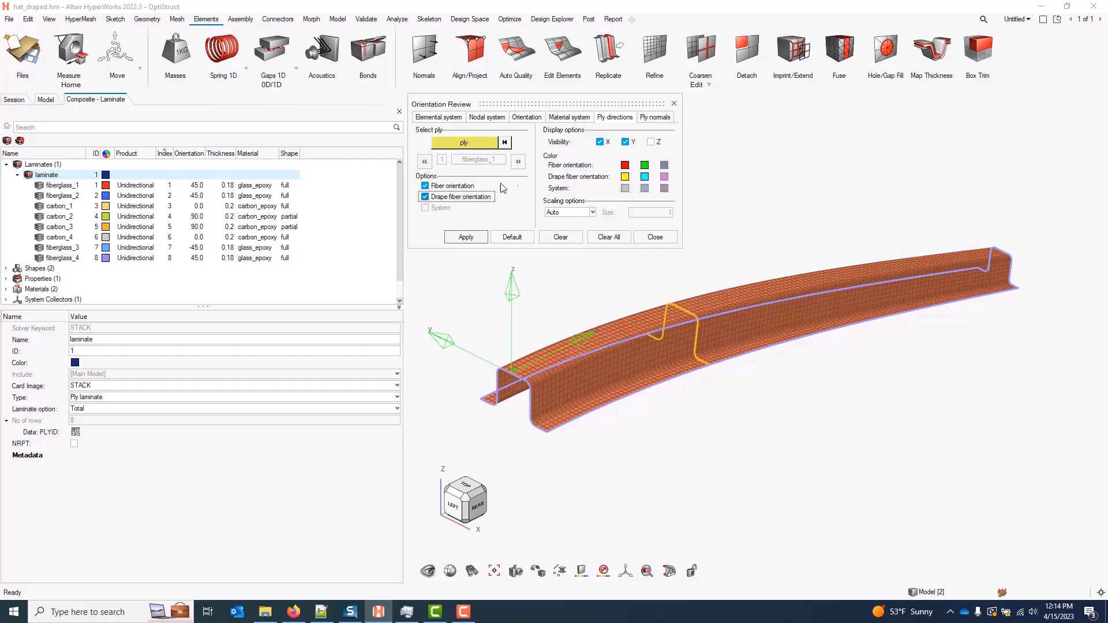
left_click(624, 142)
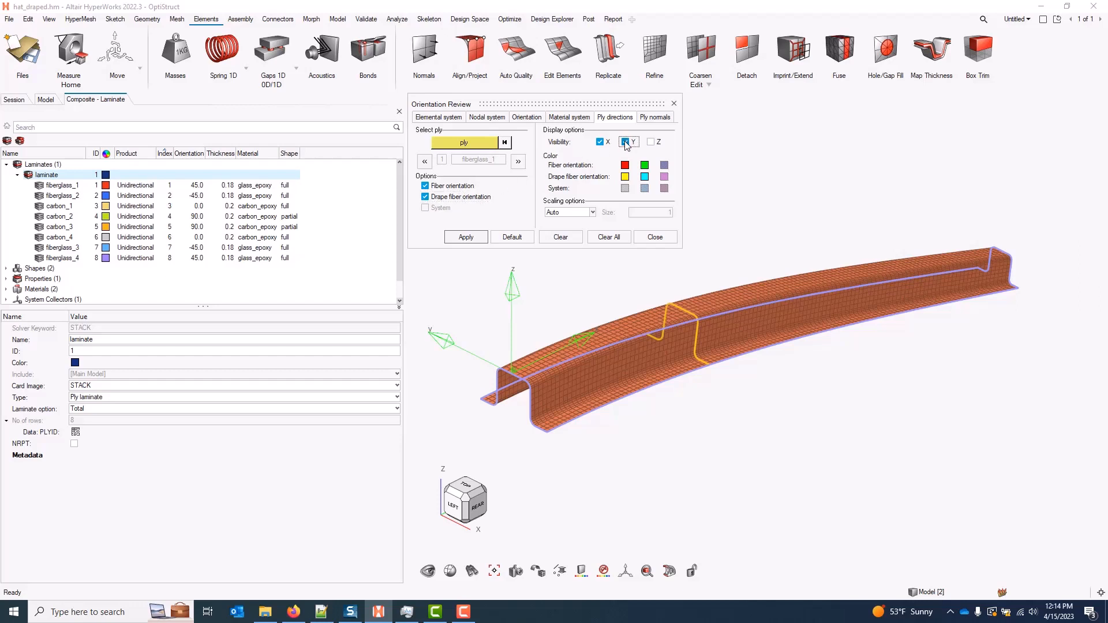
left_click(624, 142)
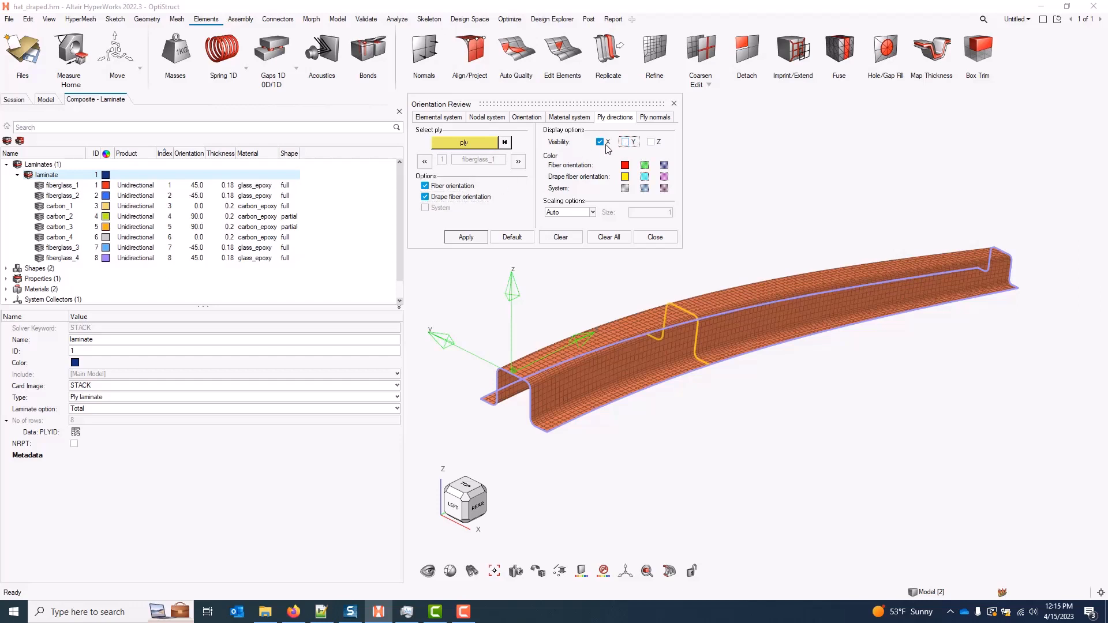
left_click(465, 237)
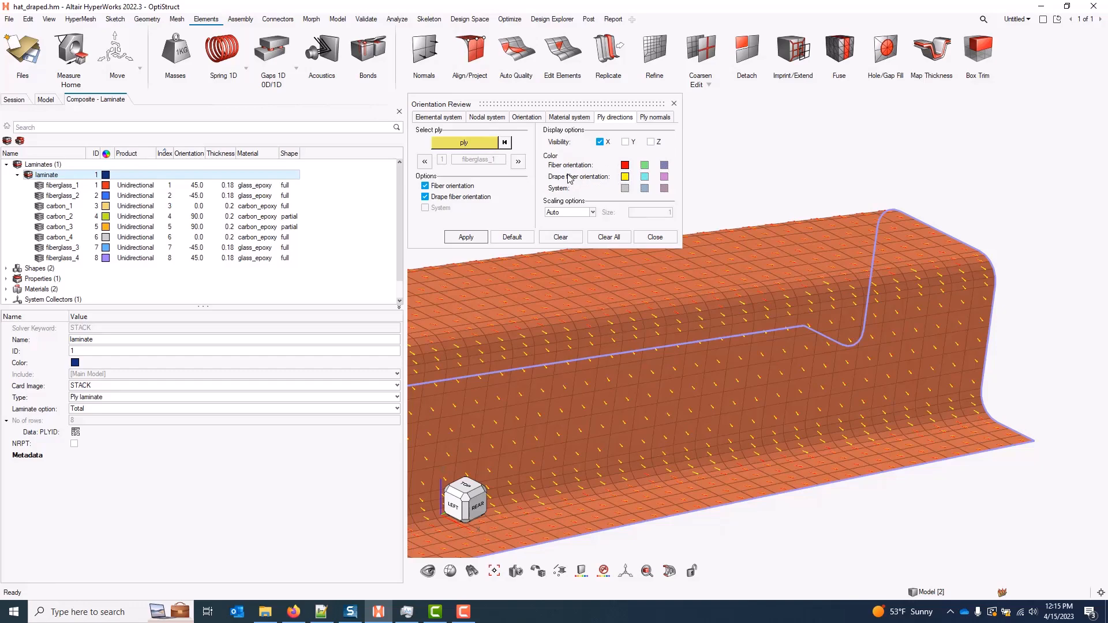
mouse_move(870, 305)
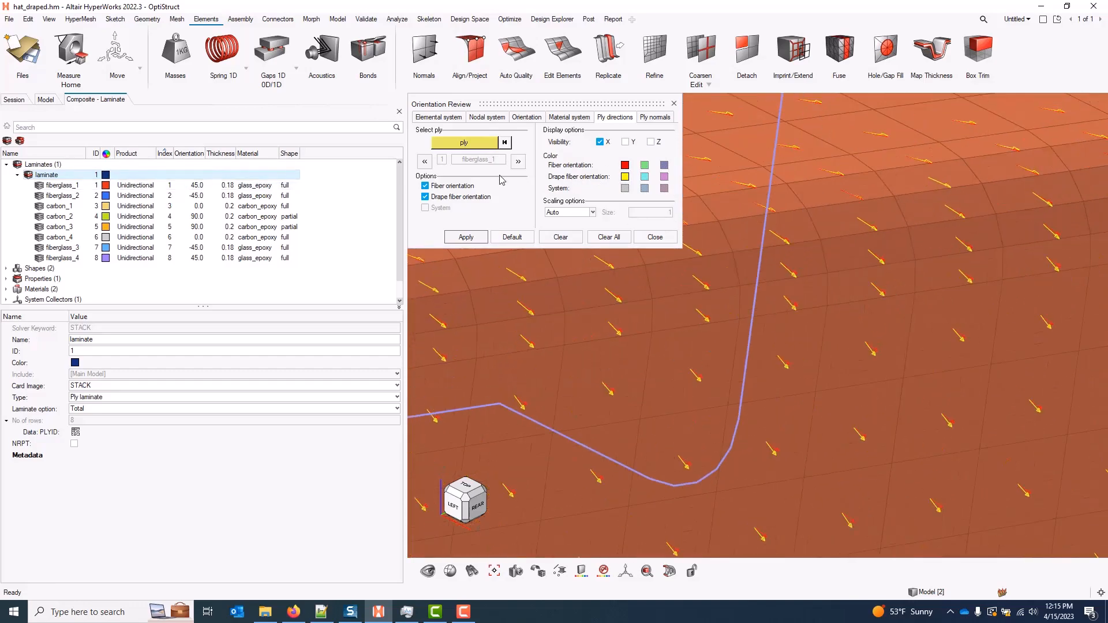
Step through plies fiberglass_2, carbon_1 to carbon_4 and onward comparing vectors, then close the review
left_click(518, 162)
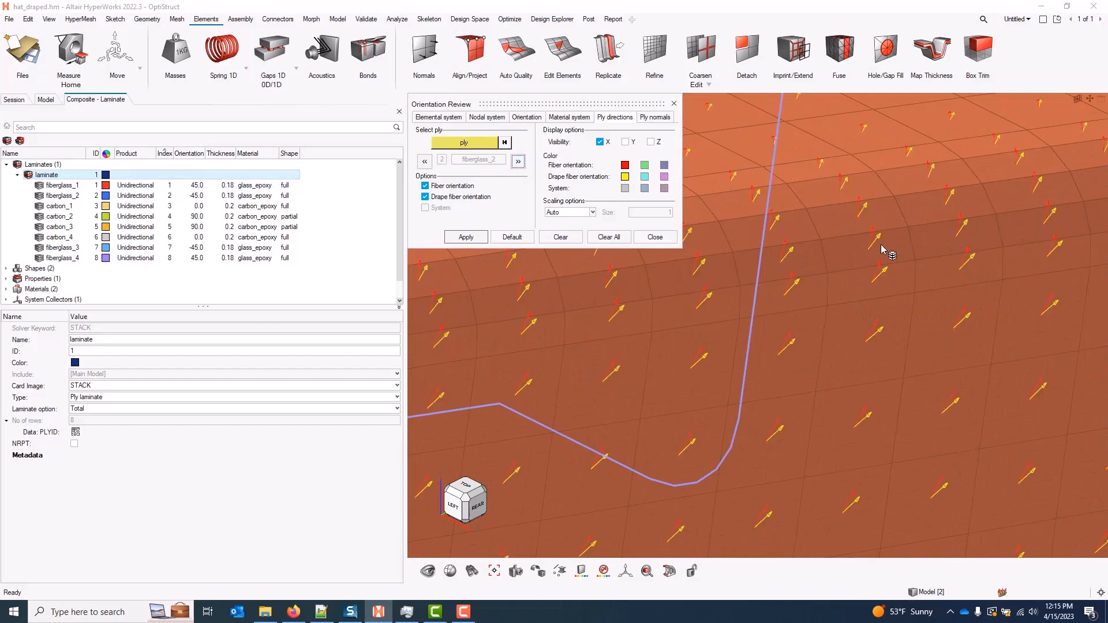
left_click(517, 162)
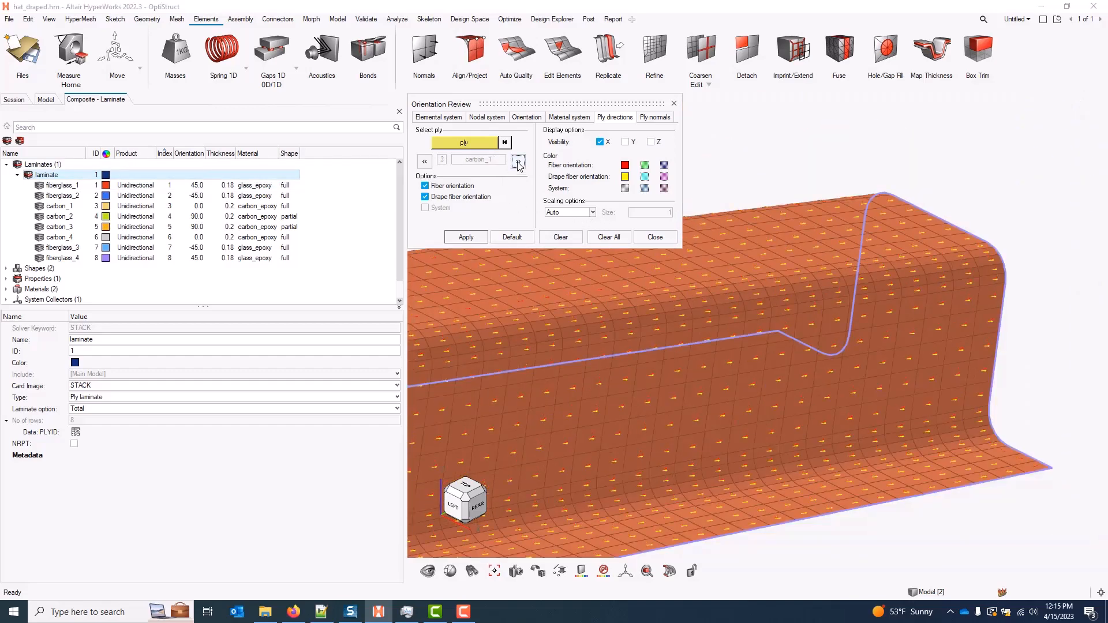
left_click(518, 163)
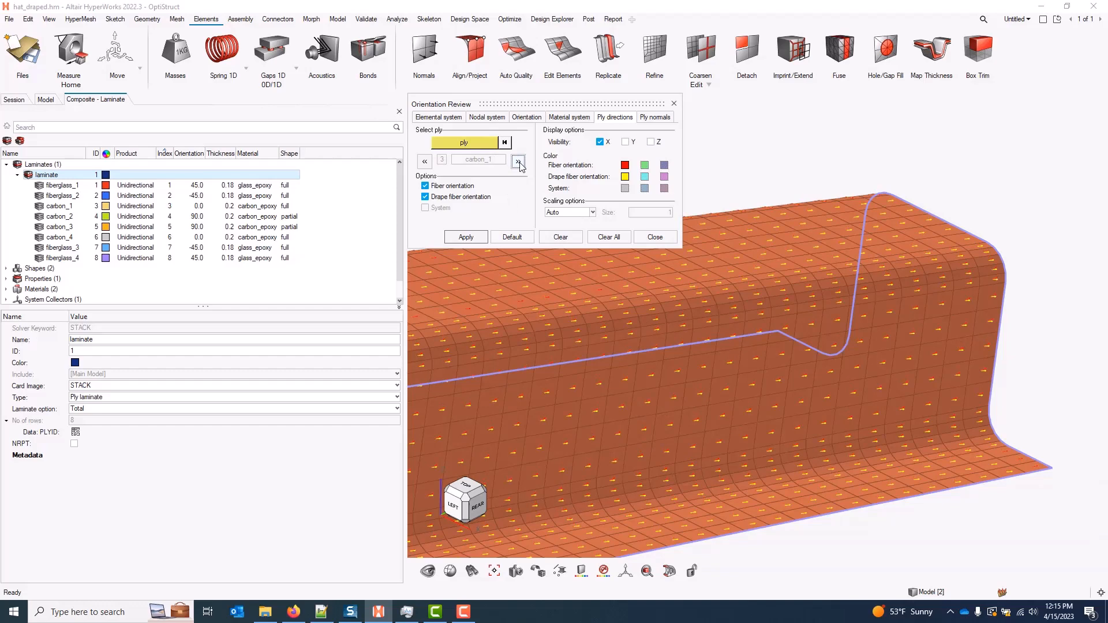
left_click(518, 161)
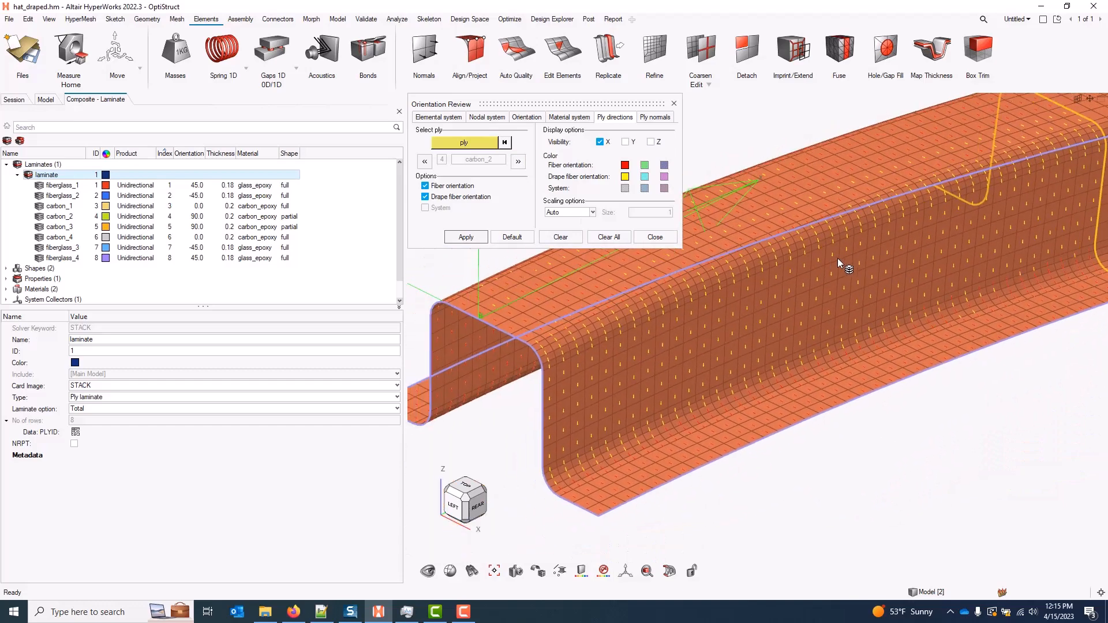
left_click(518, 161)
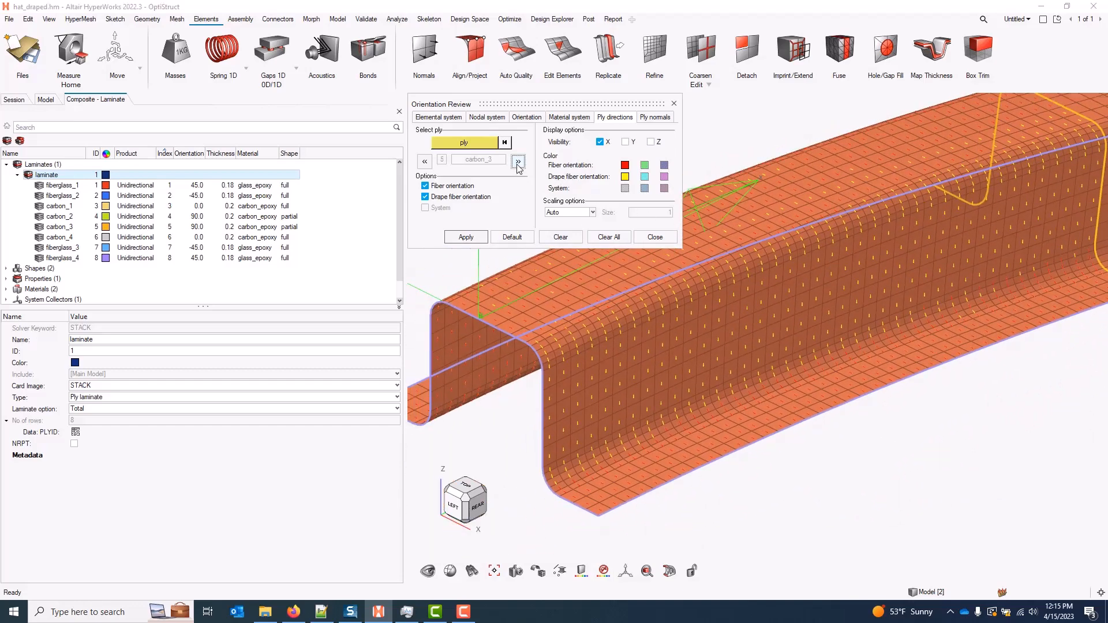
left_click(517, 162)
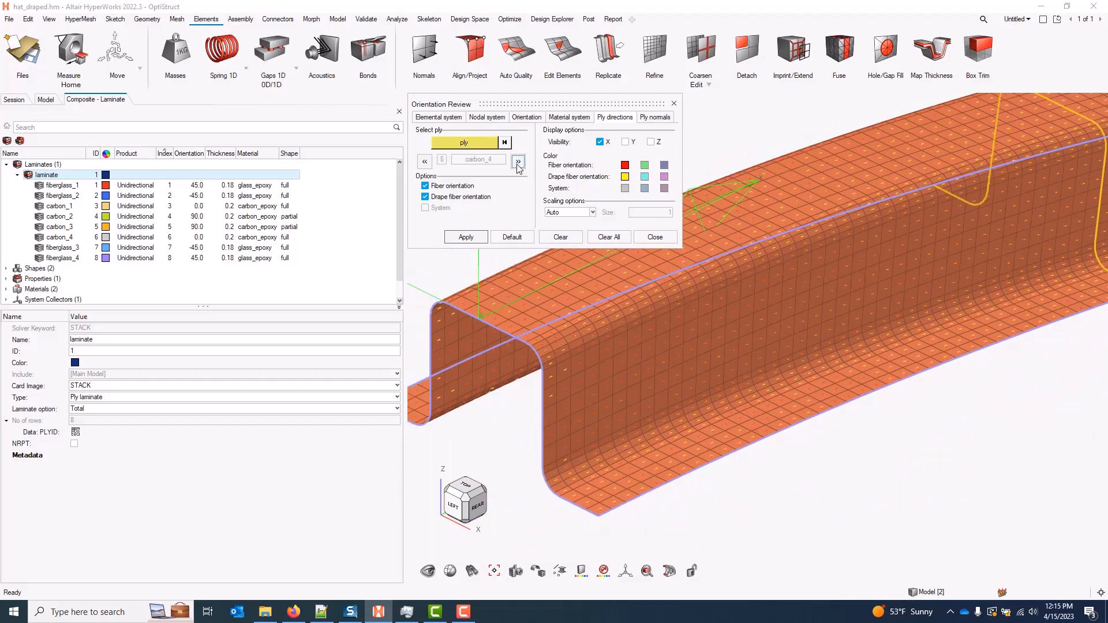
left_click(518, 161)
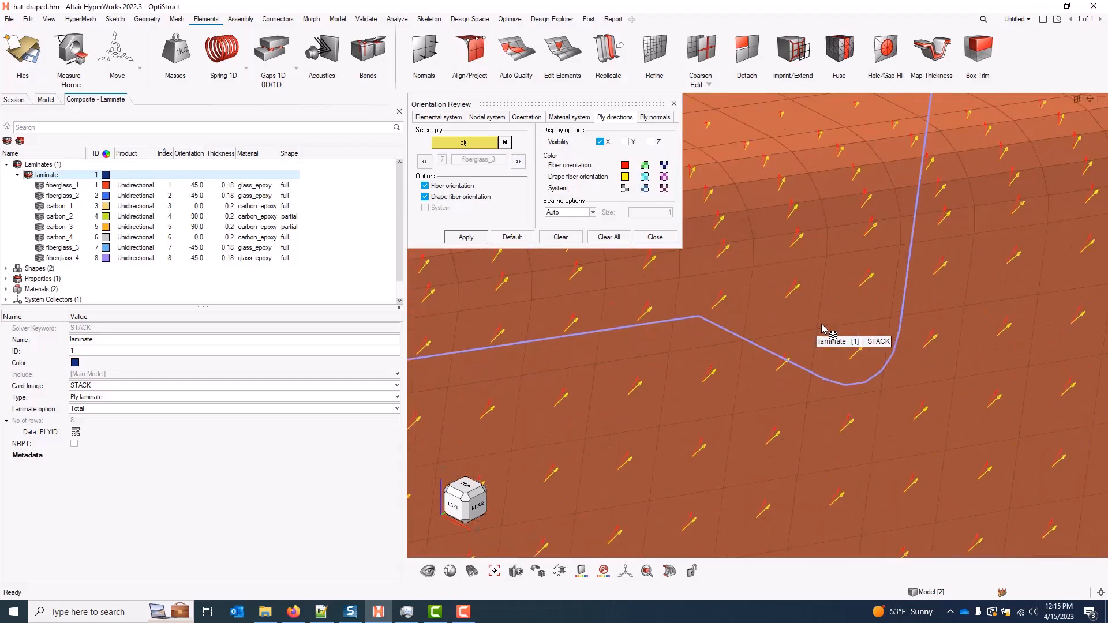
left_click(653, 237)
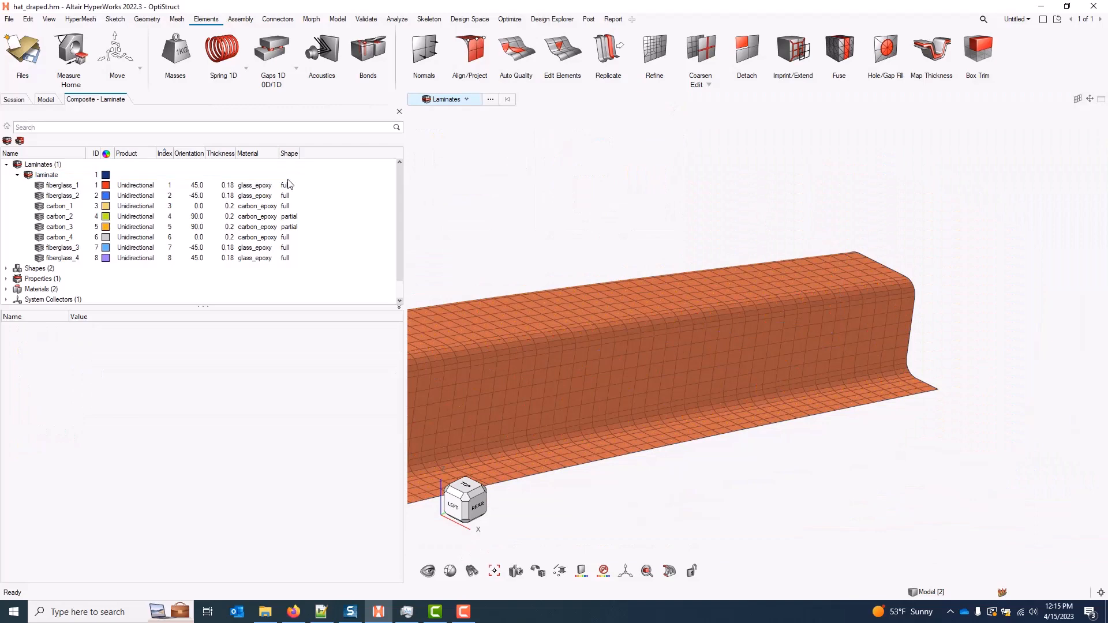
Start Kinematic Drape on the laminate from the Composite browser and show its export options
right_click(46, 174)
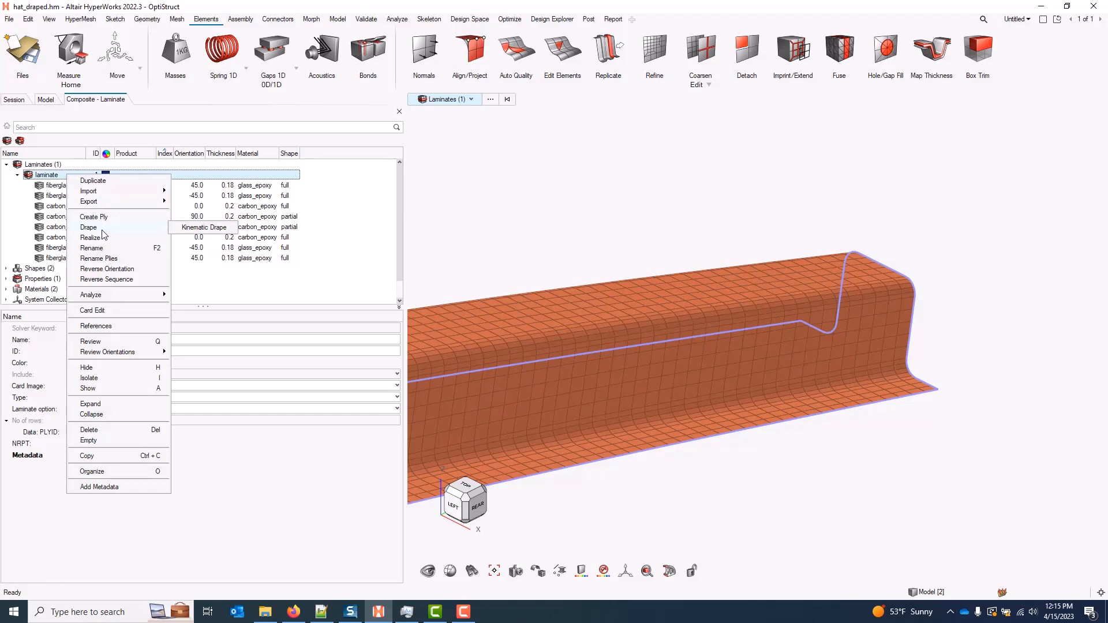
left_click(204, 227)
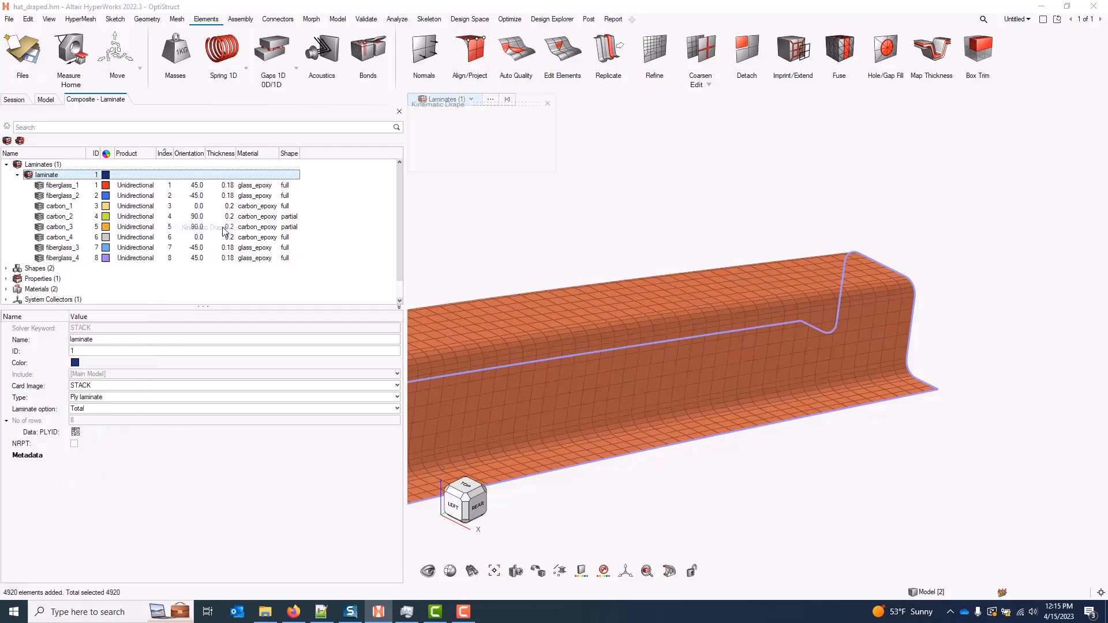
left_click(483, 118)
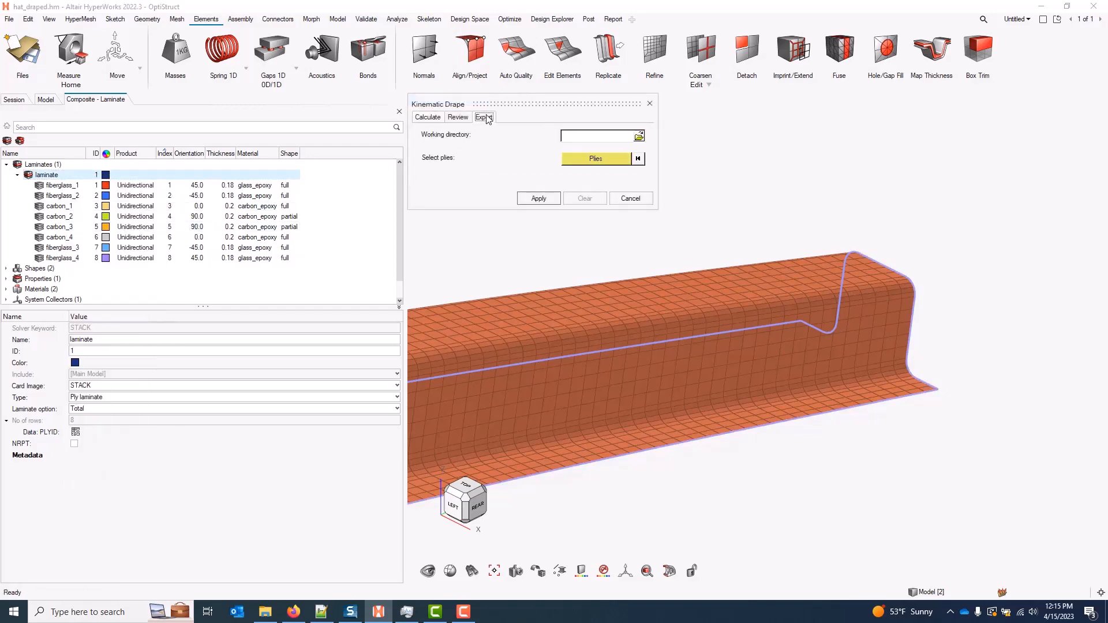